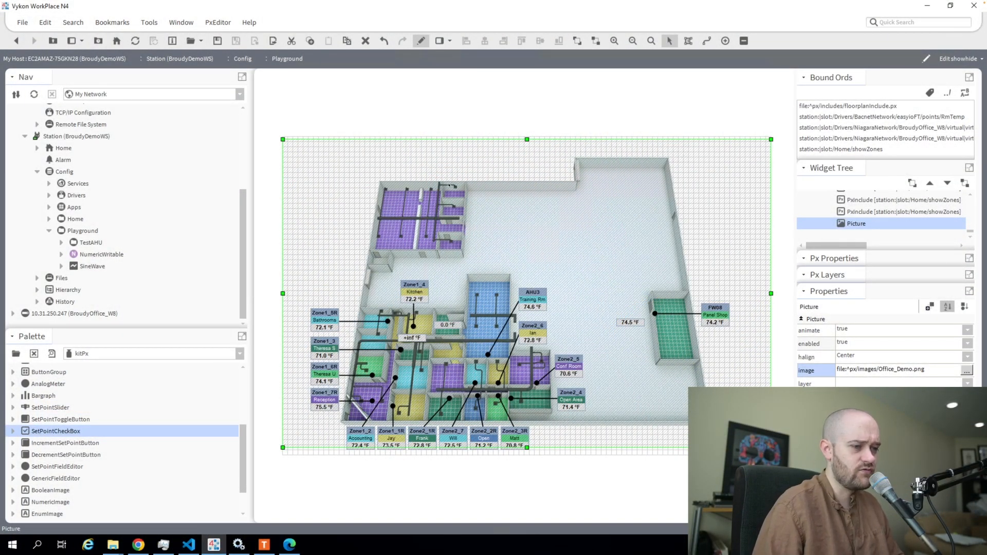
{"action": "mouse_move", "coordinate": [534, 126]}
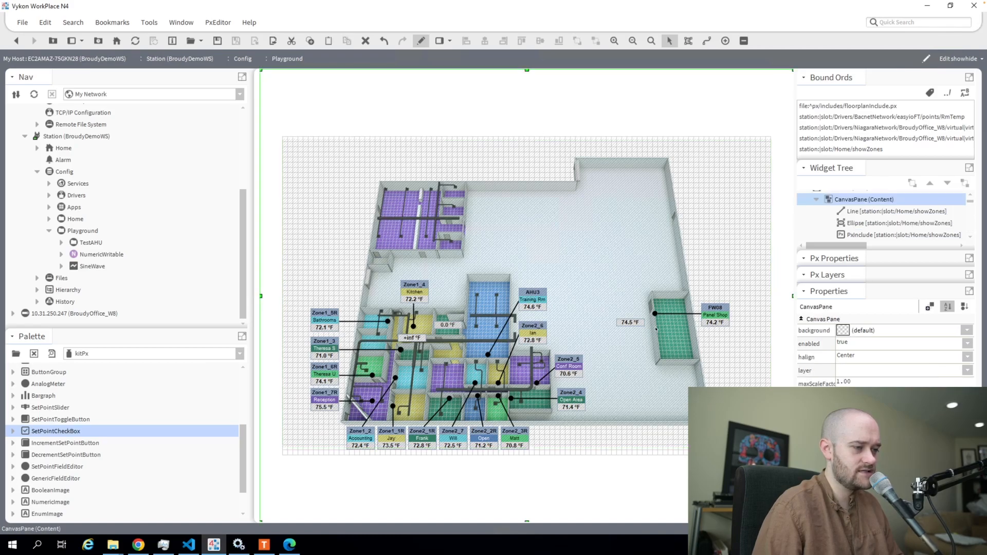
{"action": "mouse_move", "coordinate": [451, 399]}
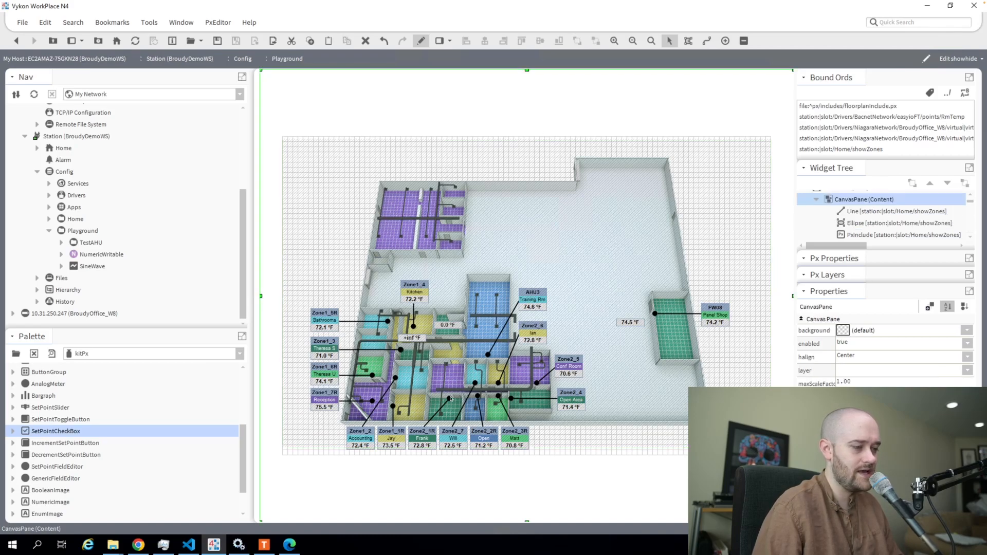
{"action": "mouse_move", "coordinate": [408, 410]}
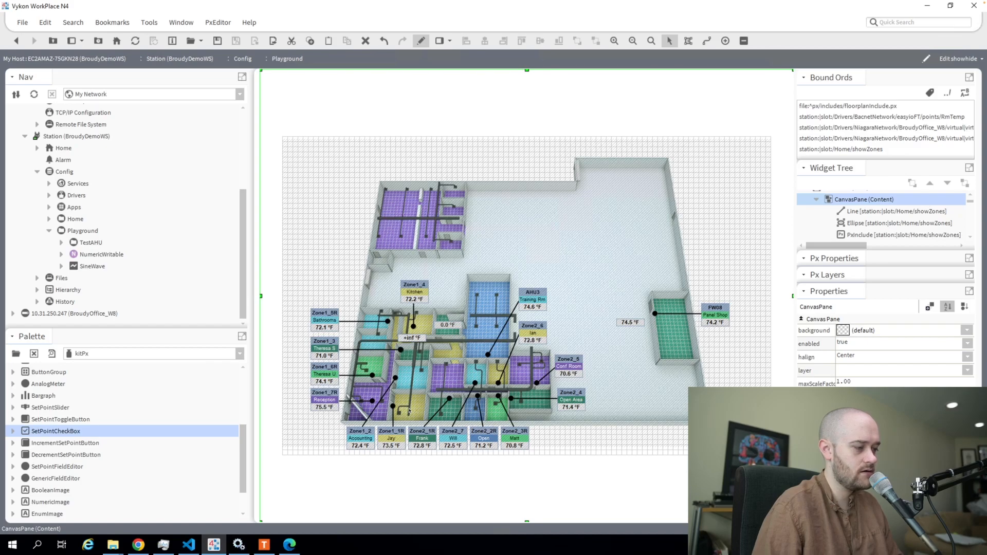
{"action": "mouse_move", "coordinate": [360, 343]}
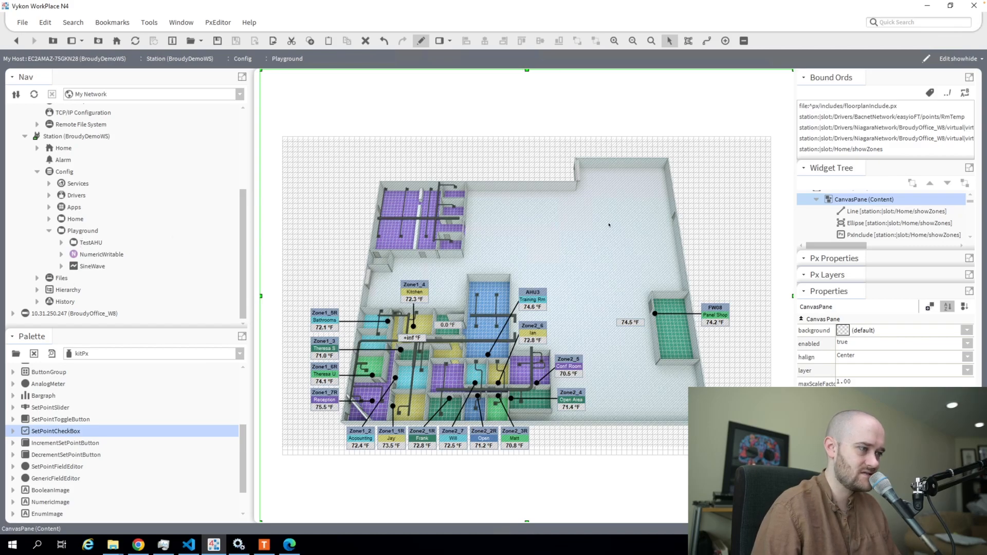
Add a new BooleanWritable point named showDuct in the Playground folder
{"action": "left_click", "coordinate": [82, 231]}
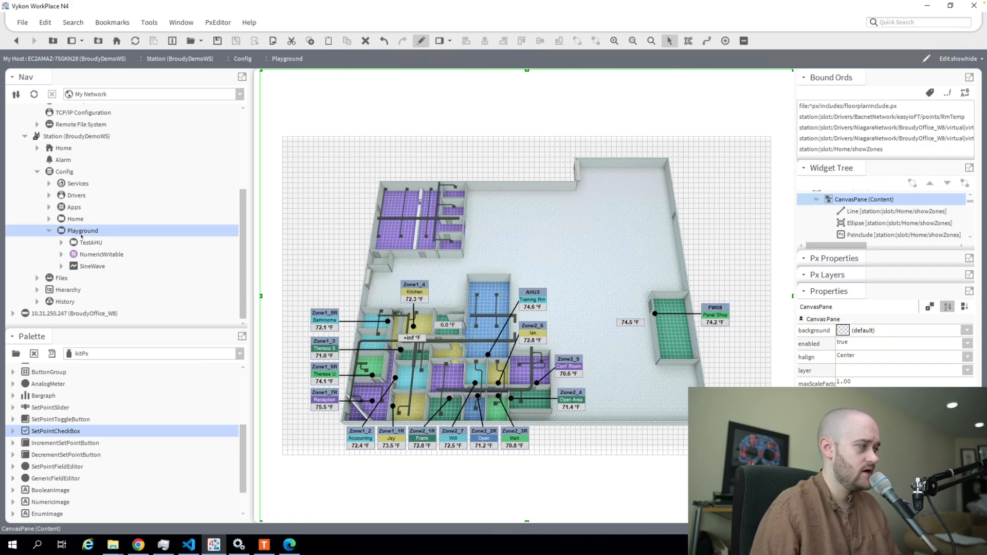
{"action": "right_click", "coordinate": [82, 230]}
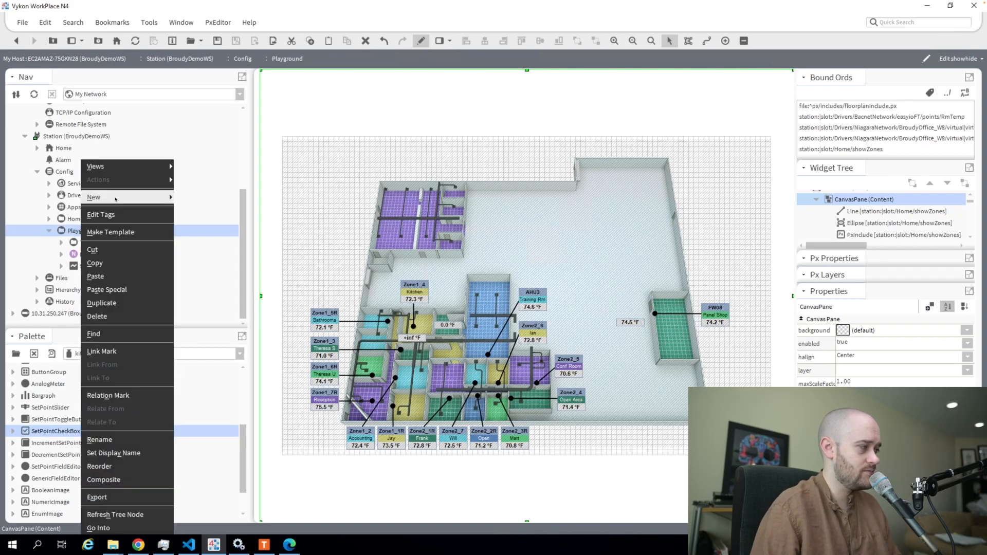
{"action": "left_click", "coordinate": [93, 198]}
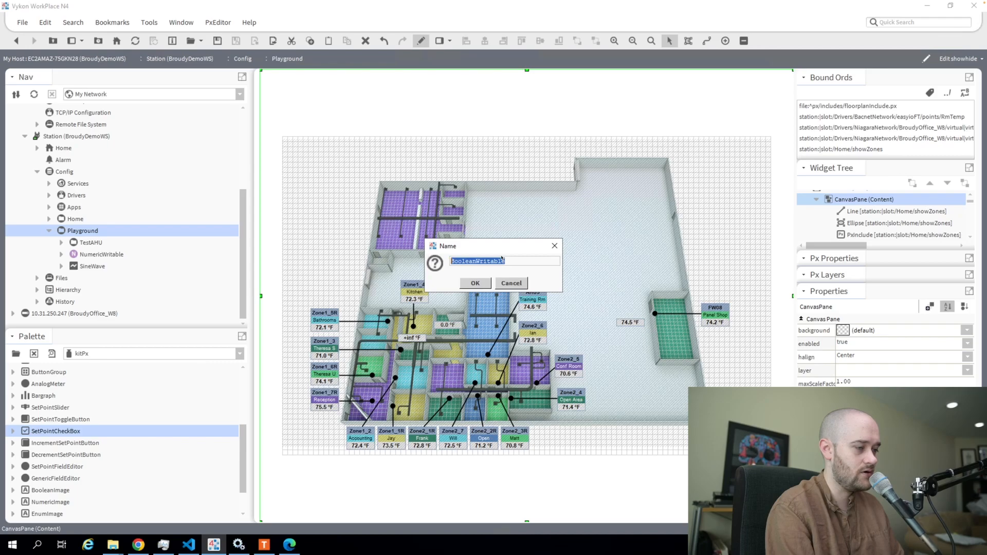
{"action": "type", "text": "showDuct"}
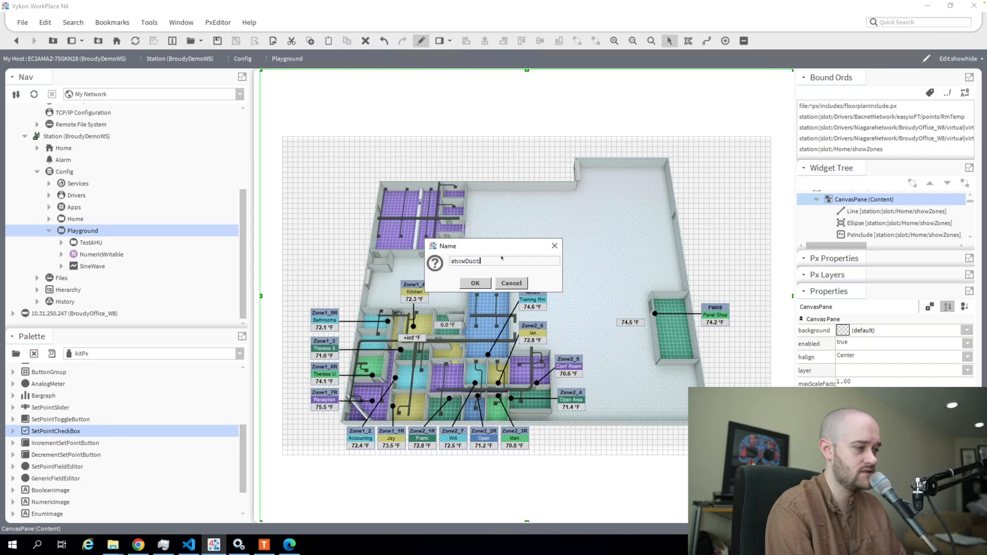
{"action": "left_click", "coordinate": [475, 283]}
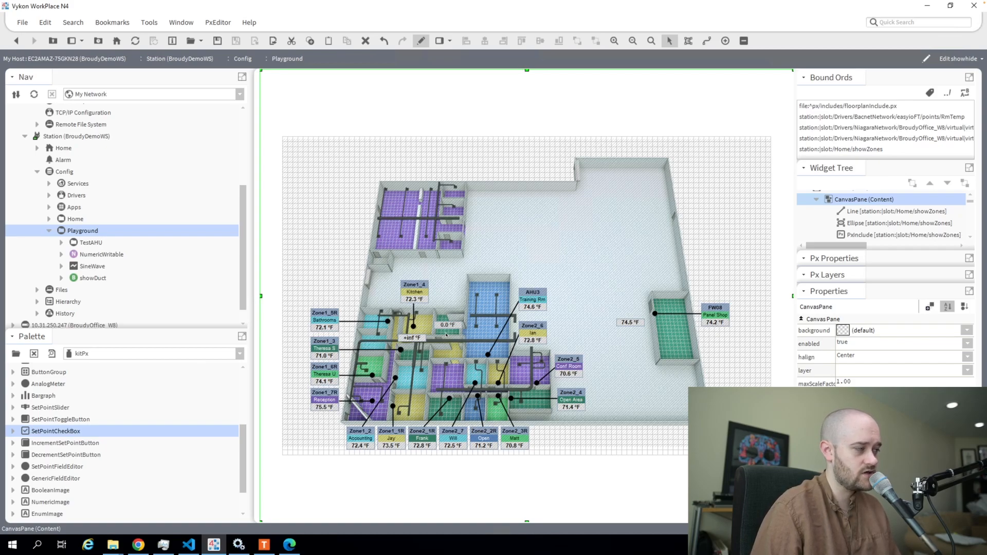
Add a second BooleanWritable named showZones and bring up showDuct's property sheet
{"action": "right_click", "coordinate": [82, 231]}
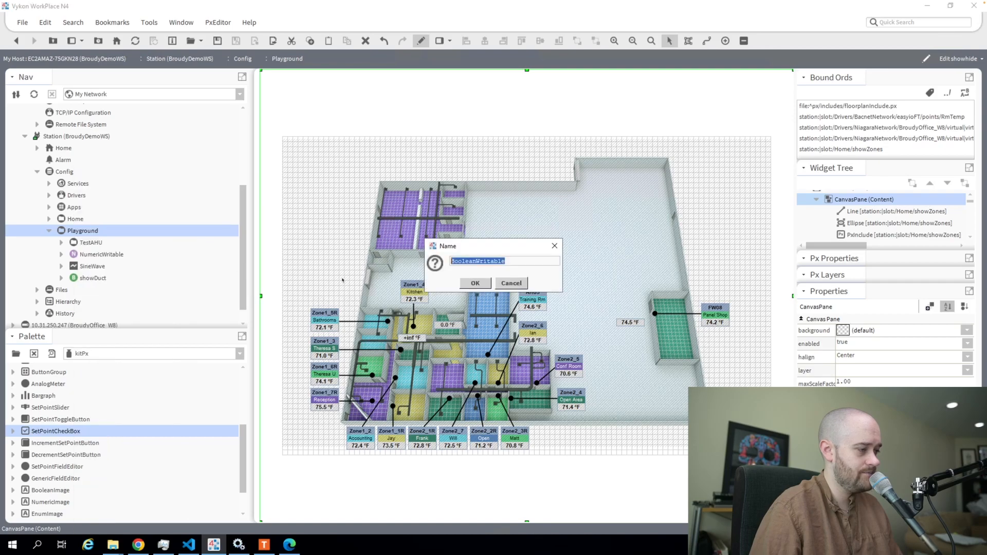
{"action": "type", "text": "showZeones"}
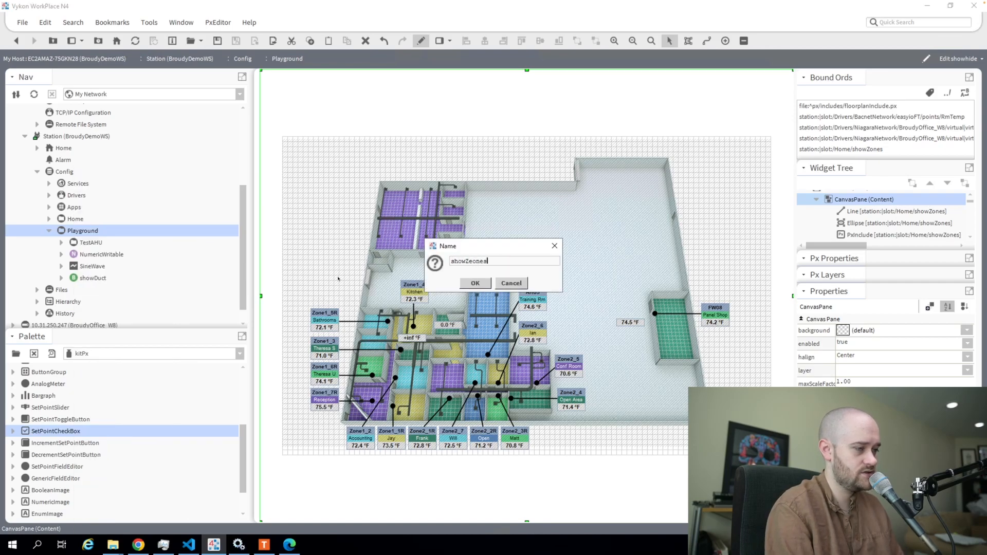
{"action": "left_click", "coordinate": [475, 283]}
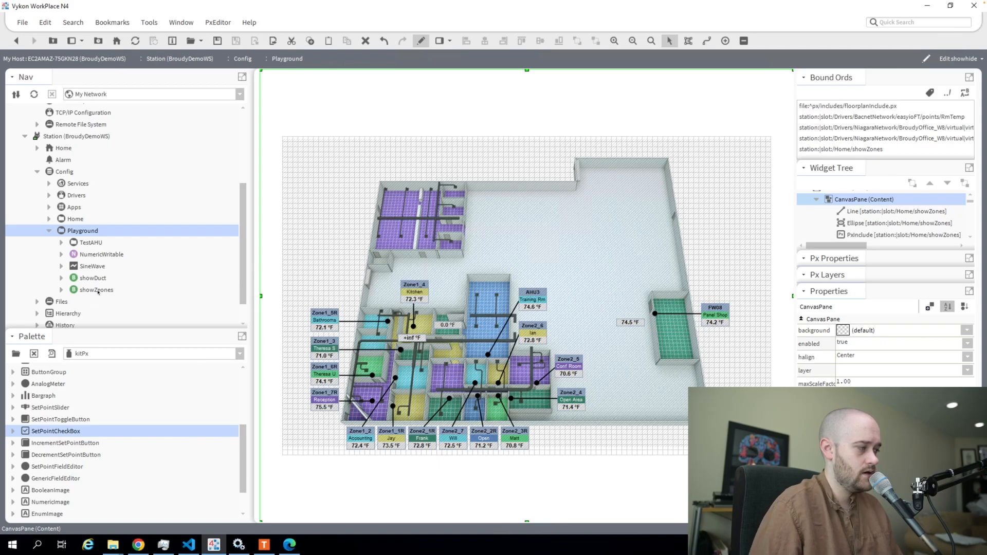
{"action": "right_click", "coordinate": [95, 290]}
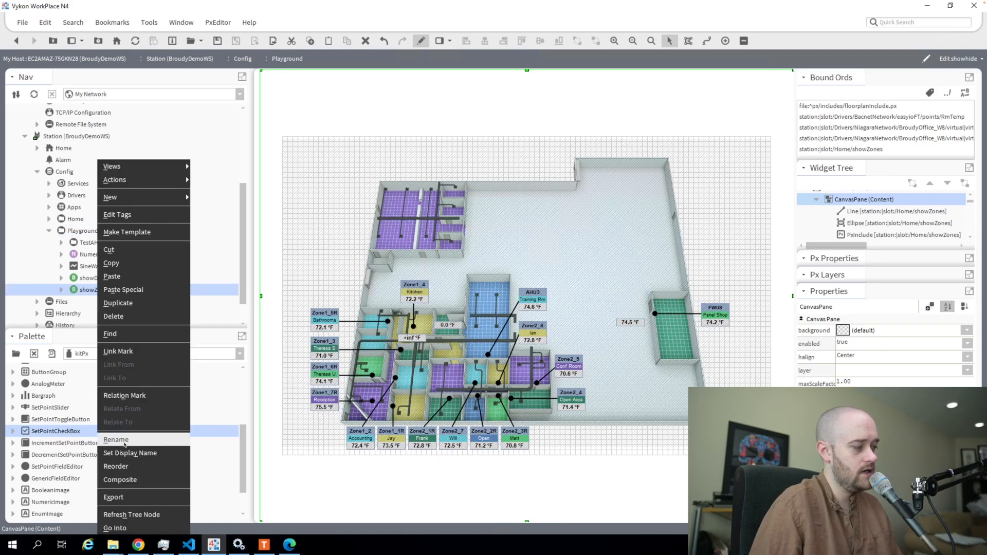
{"action": "left_click", "coordinate": [463, 265]}
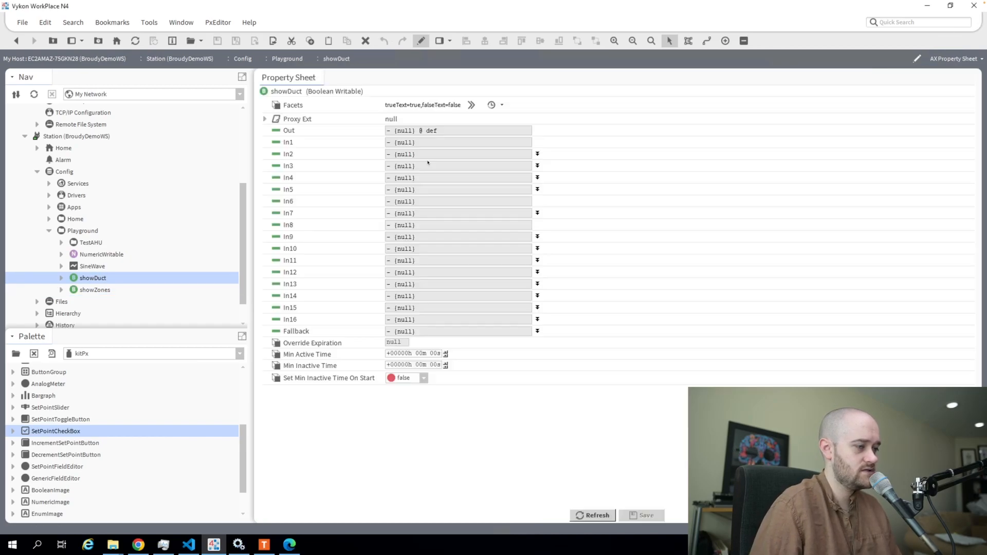
Set showDuct's facets to trueText=Show, falseText=Hidden and save the point
{"action": "left_click", "coordinate": [471, 105]}
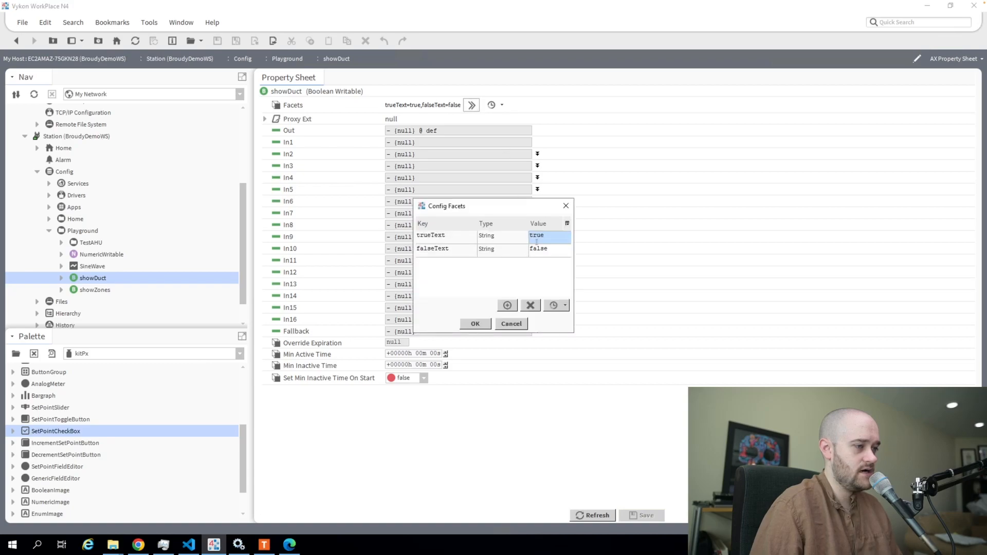
{"action": "type", "text": "Show"}
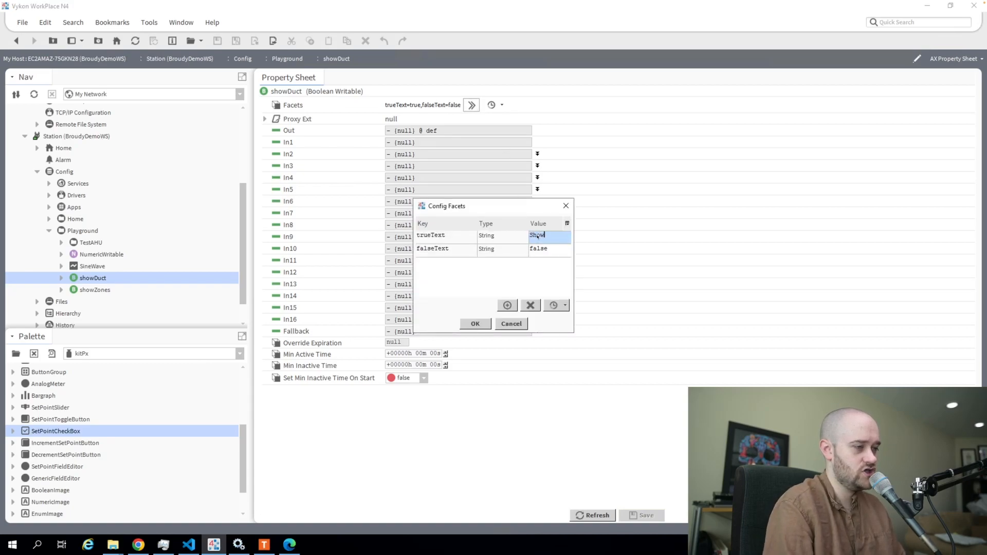
{"action": "left_click", "coordinate": [549, 247]}
{"action": "type", "text": "Hidd"}
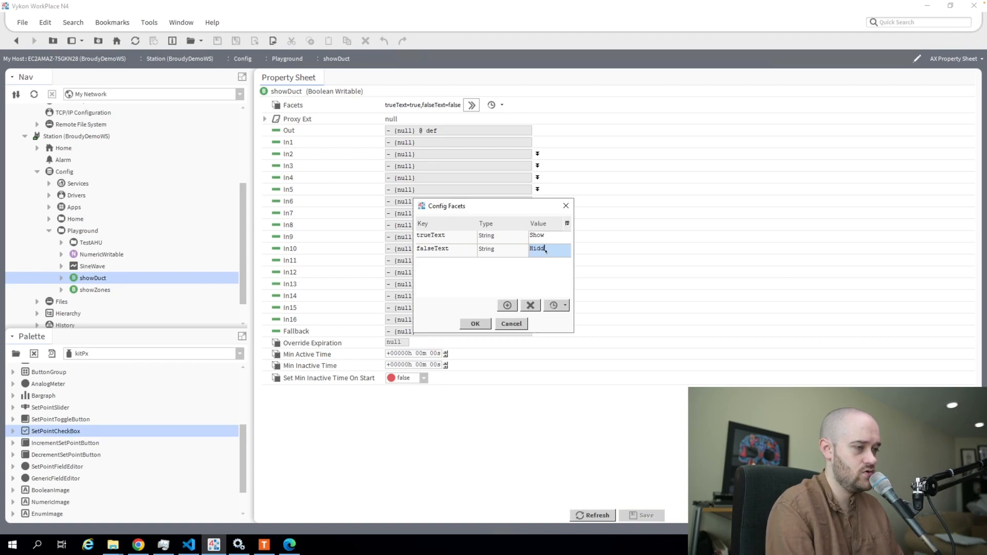
{"action": "left_click", "coordinate": [475, 324]}
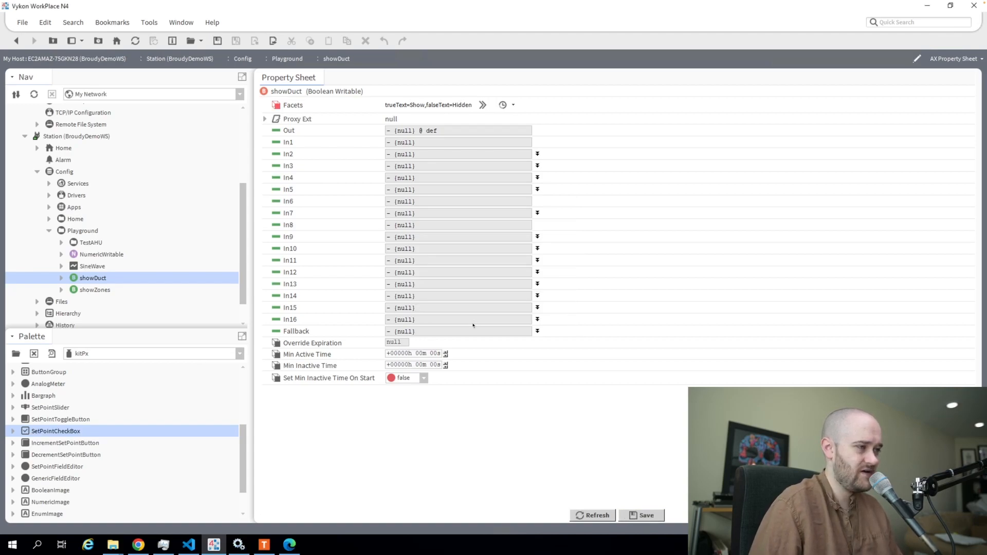
{"action": "left_click", "coordinate": [646, 515]}
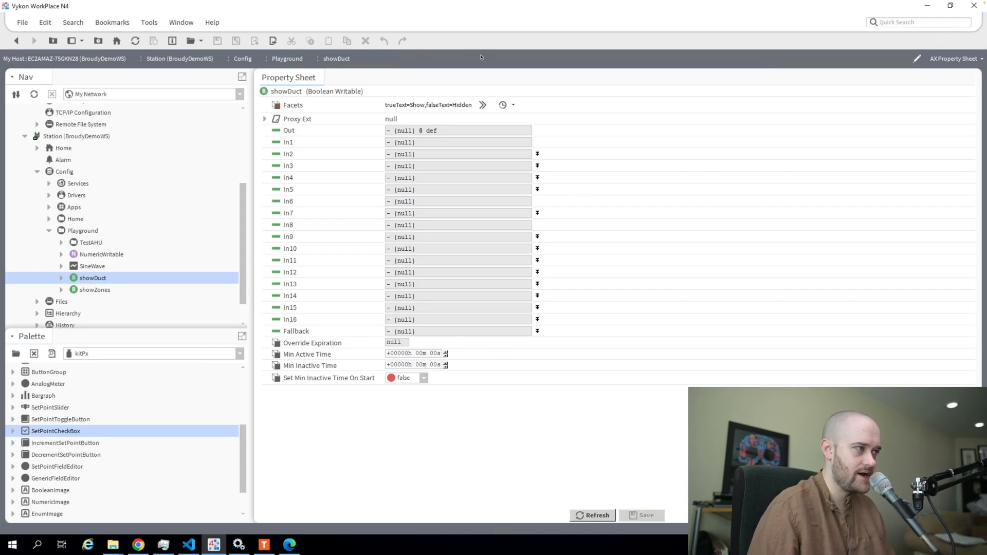
{"action": "left_click", "coordinate": [955, 59]}
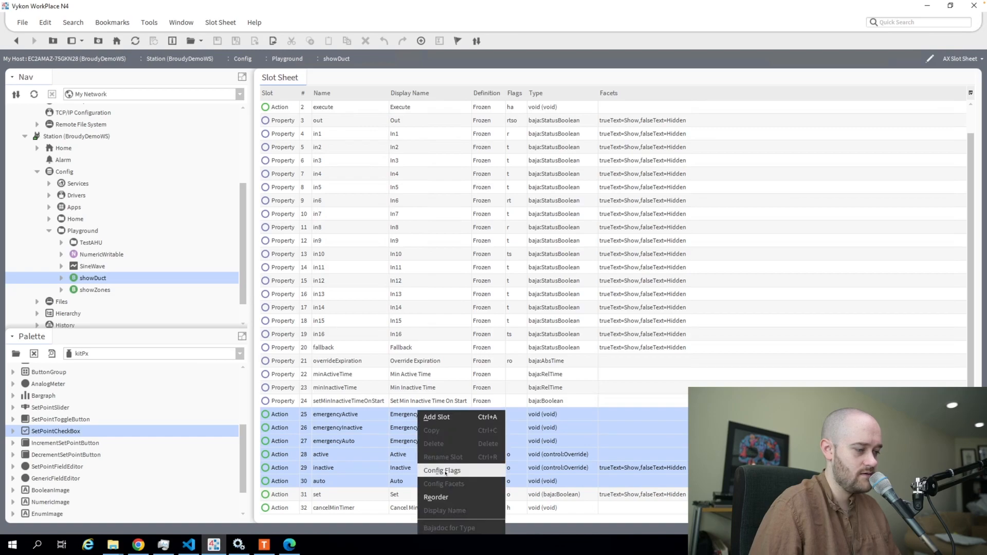
Hide showDuct's actions, then reuse the Show/Hidden facets for showZones and save
{"action": "left_click", "coordinate": [441, 470]}
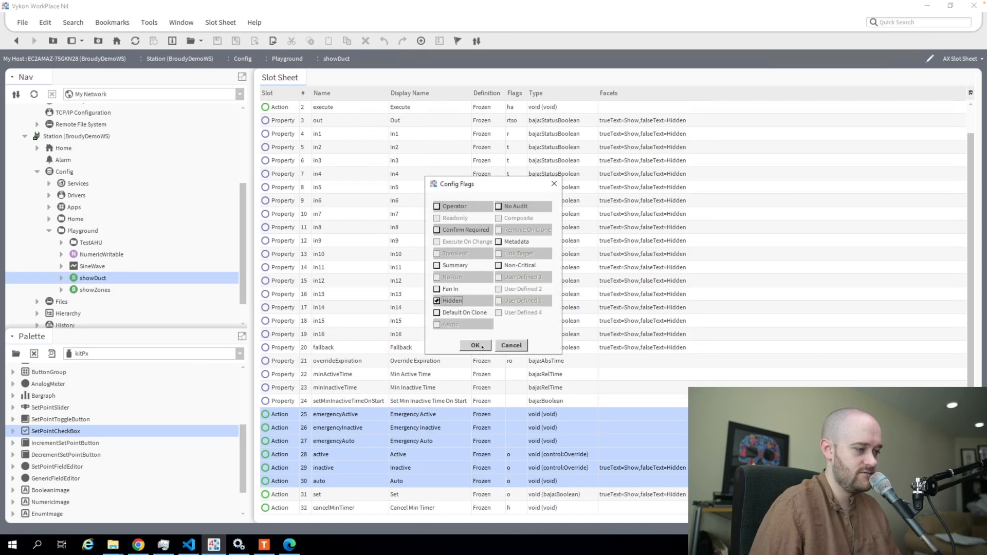
{"action": "left_click", "coordinate": [474, 346]}
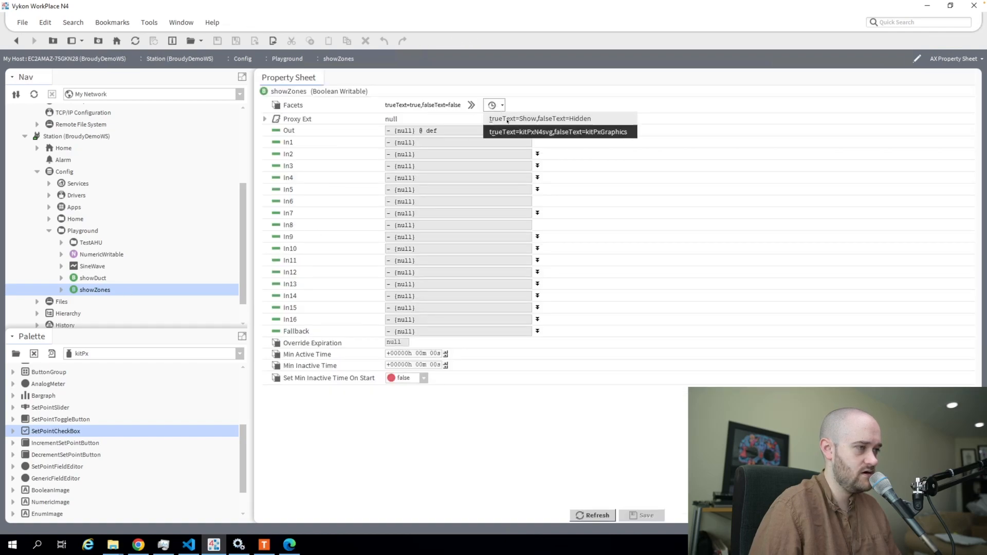
{"action": "left_click", "coordinate": [540, 118]}
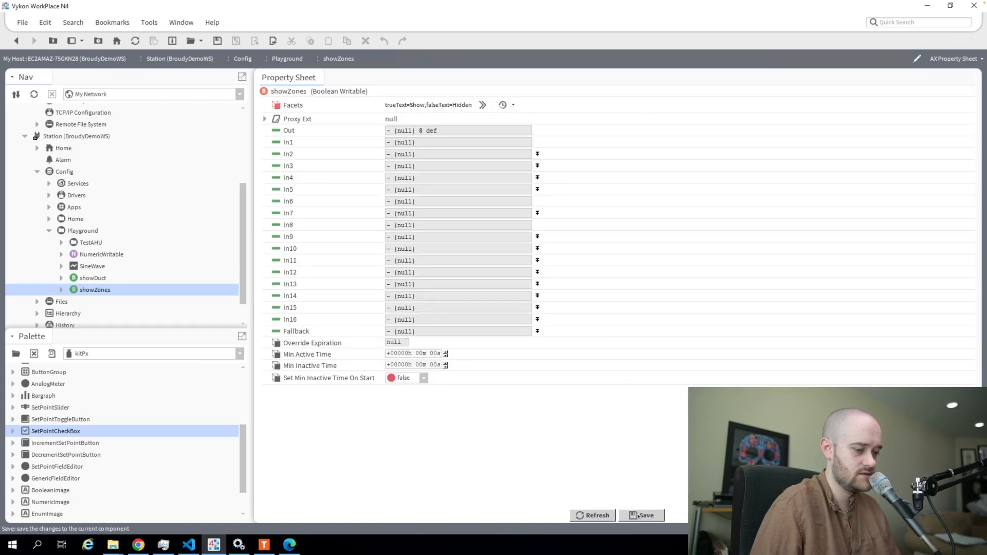
{"action": "left_click", "coordinate": [956, 58]}
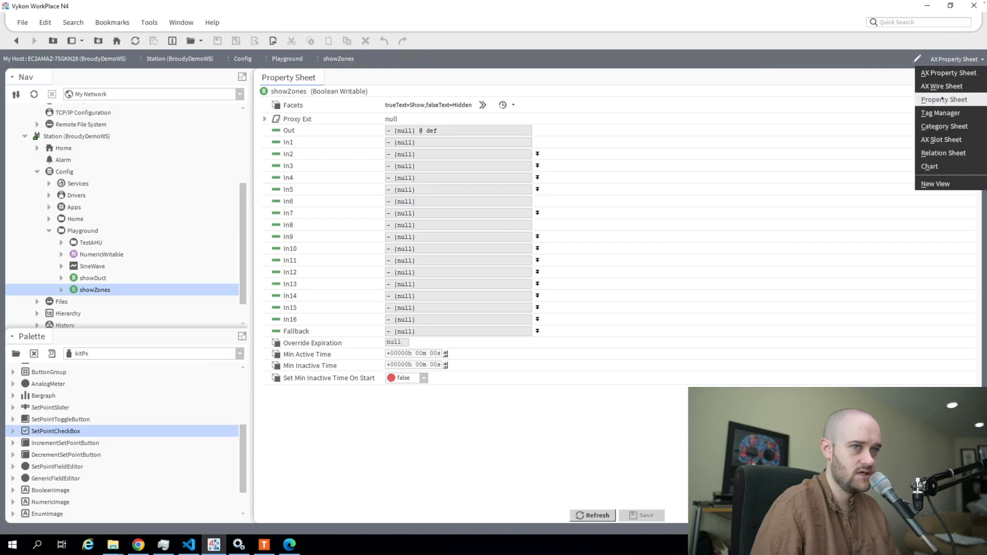
Hide showZones' actions on its slot sheet and reopen the Playground floor plan
{"action": "left_click", "coordinate": [943, 139]}
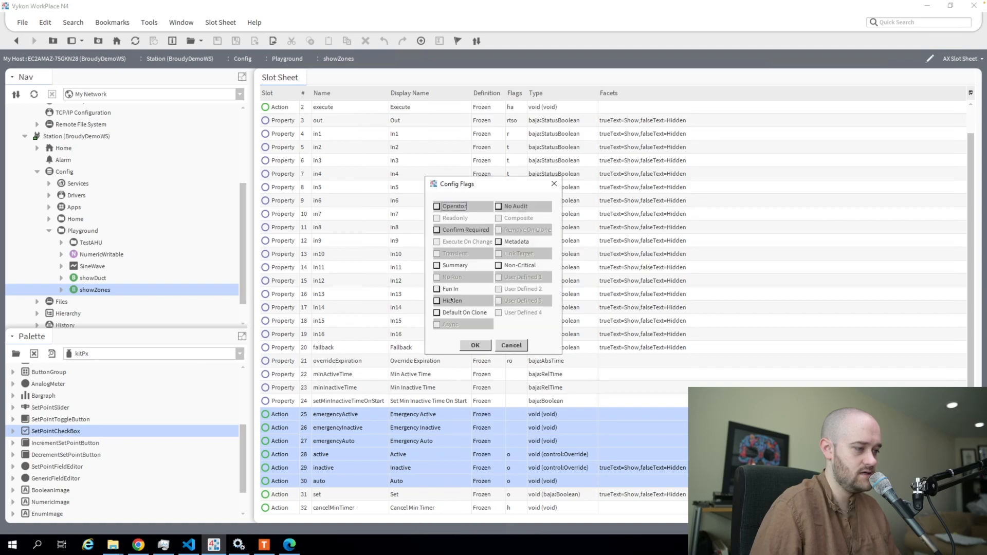
{"action": "left_click", "coordinate": [476, 345]}
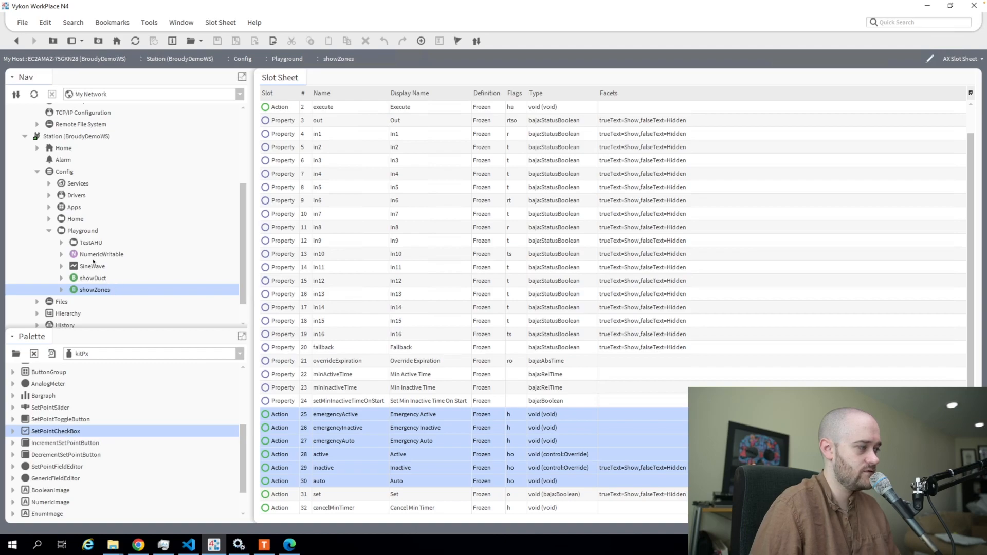
{"action": "double_click", "coordinate": [82, 230]}
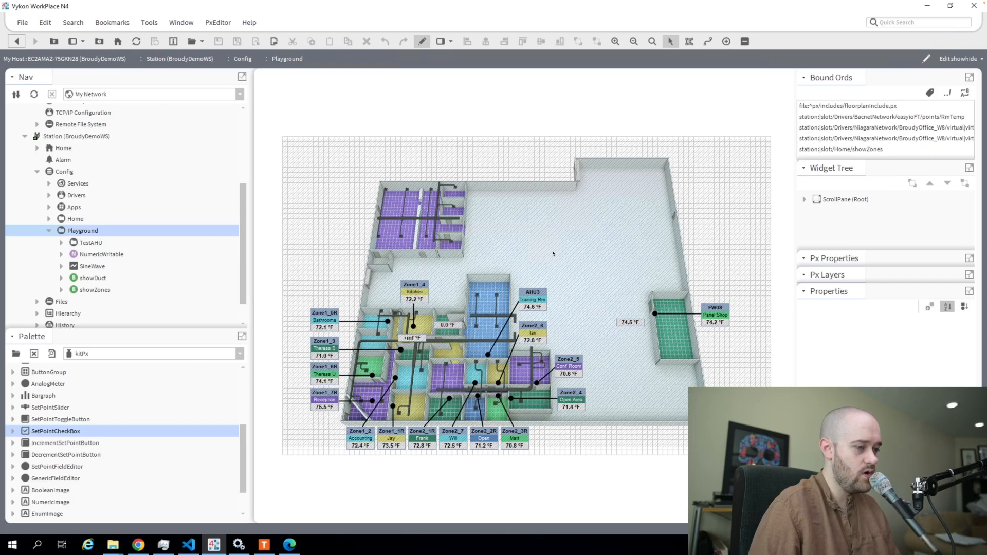
{"action": "mouse_move", "coordinate": [142, 296]}
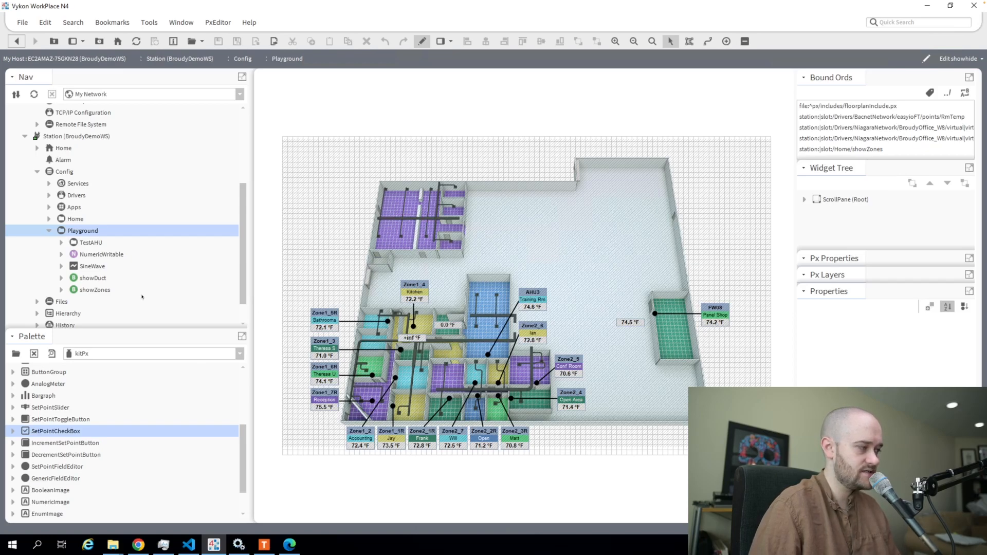
Select showDuct and choose the floor plan's background picture in the widget tree
{"action": "left_click", "coordinate": [92, 278]}
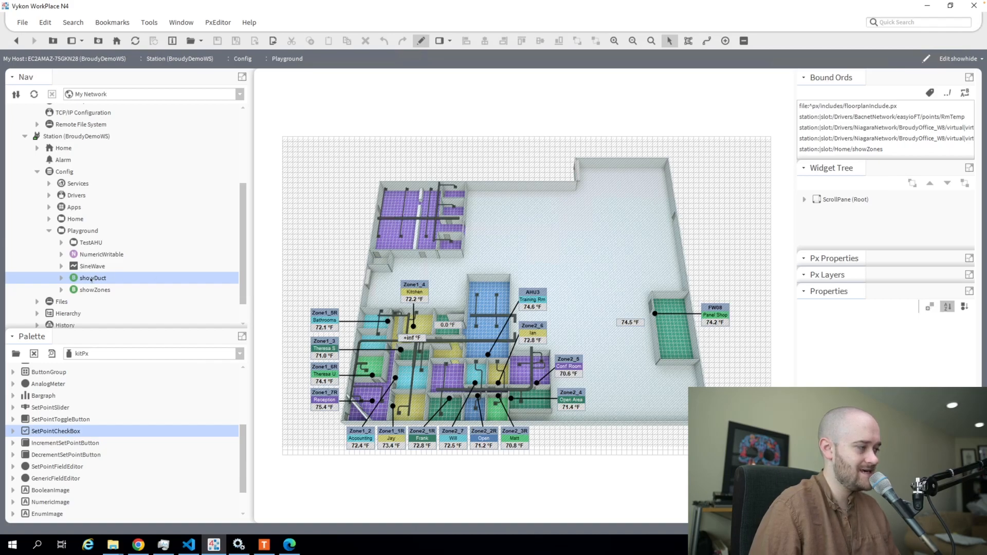
{"action": "right_click", "coordinate": [93, 278]}
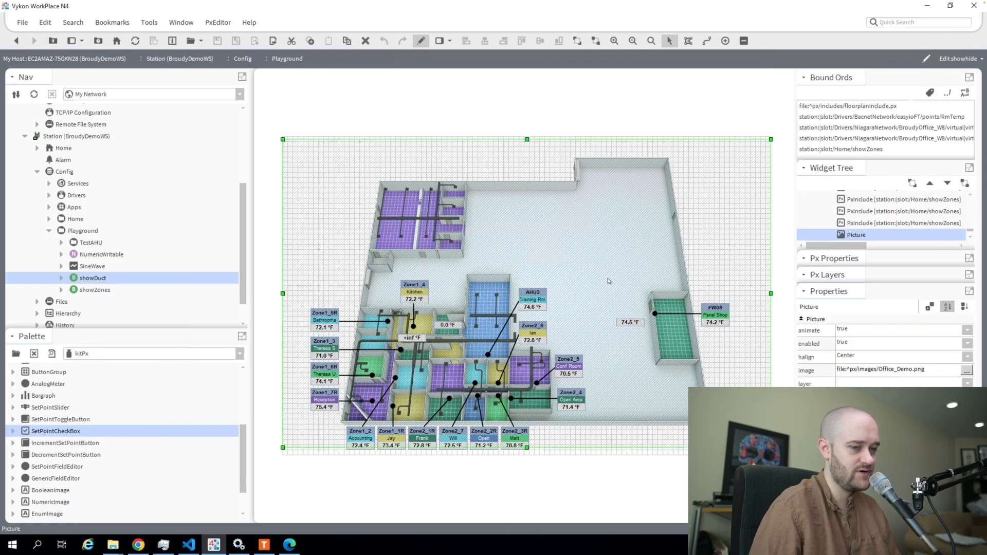
Bind the background picture to station:|slot:/Playground/showDuct
{"action": "left_click", "coordinate": [930, 306]}
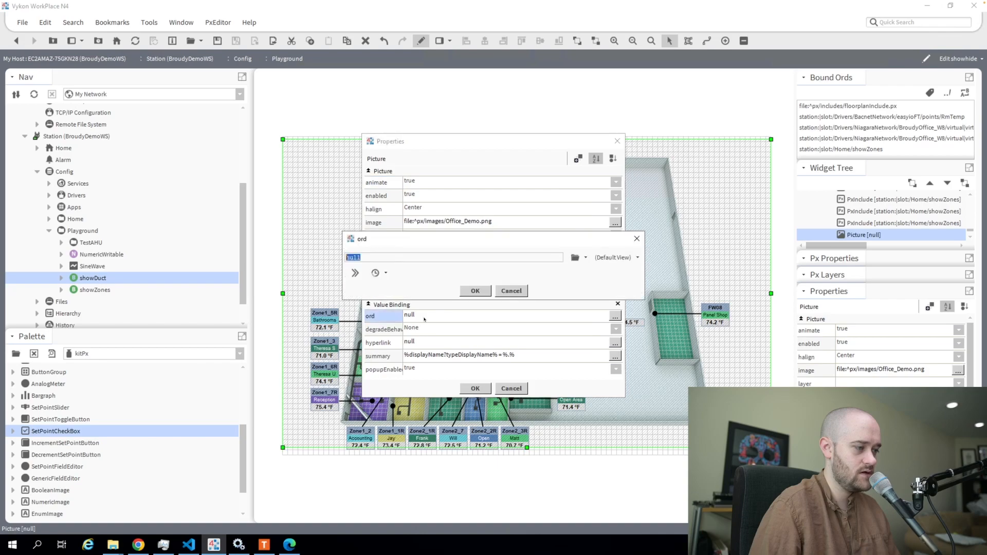
{"action": "type", "text": "station:|slot:/Playground/showDuct"}
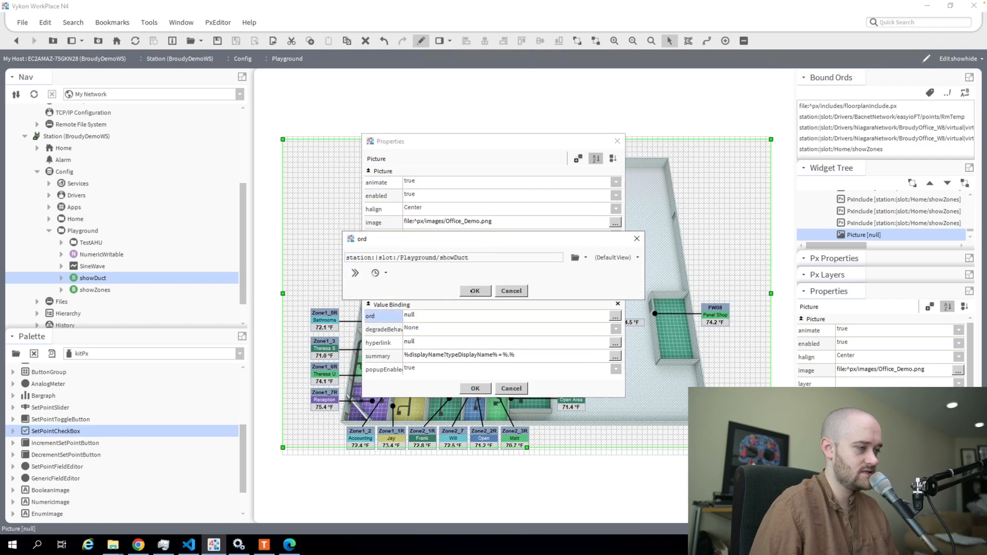
{"action": "left_click", "coordinate": [476, 290]}
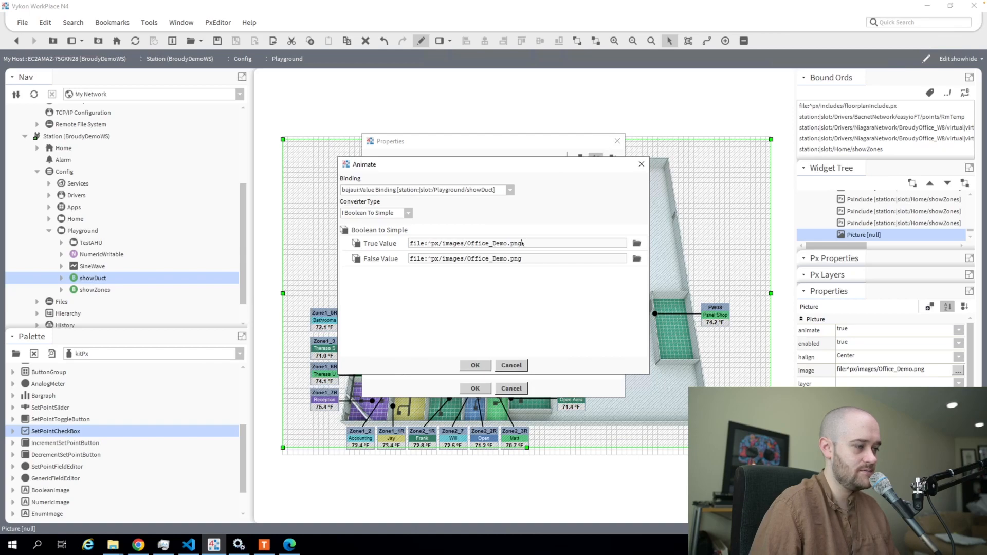
Browse a False Value image for the picture's animated image property and apply it
{"action": "triple_click", "coordinate": [516, 243]}
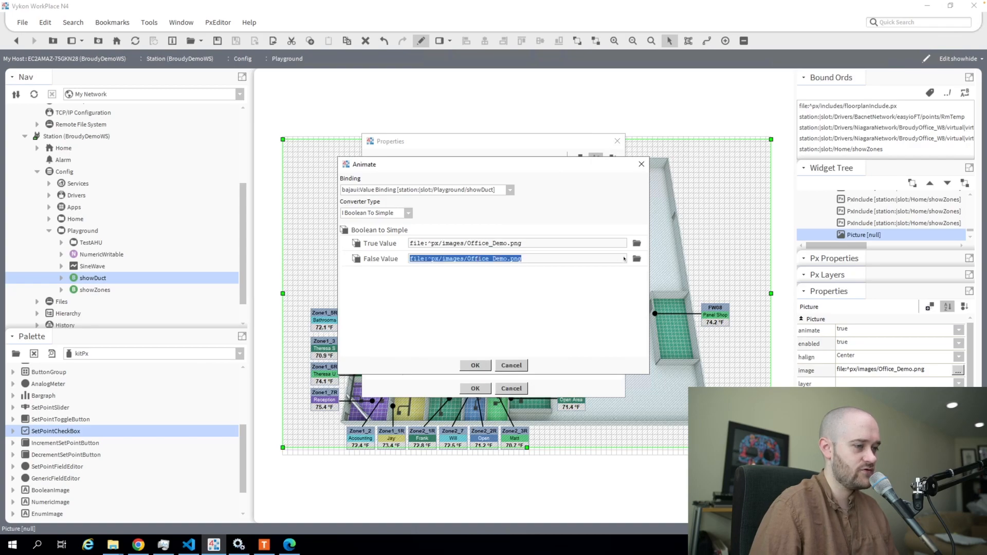
{"action": "left_click", "coordinate": [637, 258]}
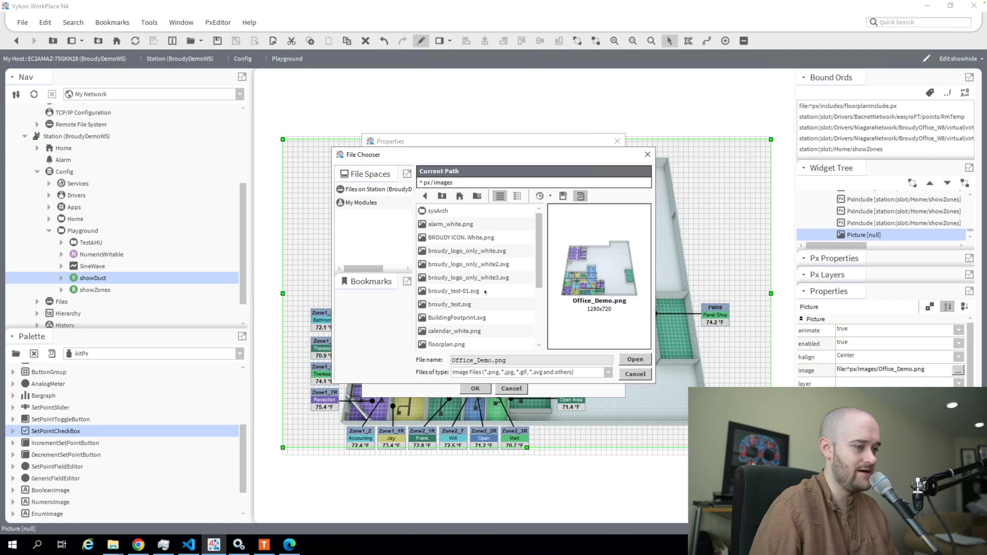
{"action": "left_click", "coordinate": [455, 318]}
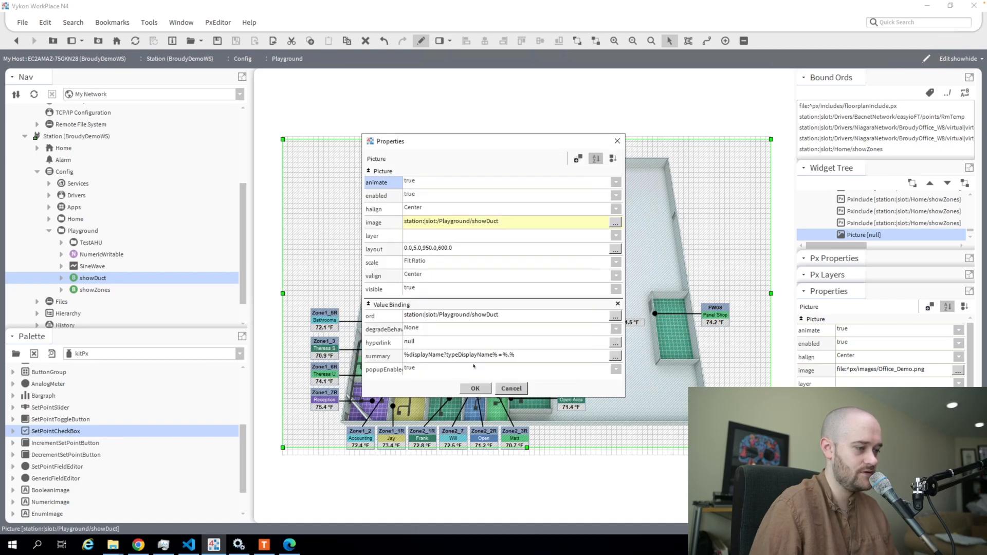
{"action": "left_click", "coordinate": [475, 389]}
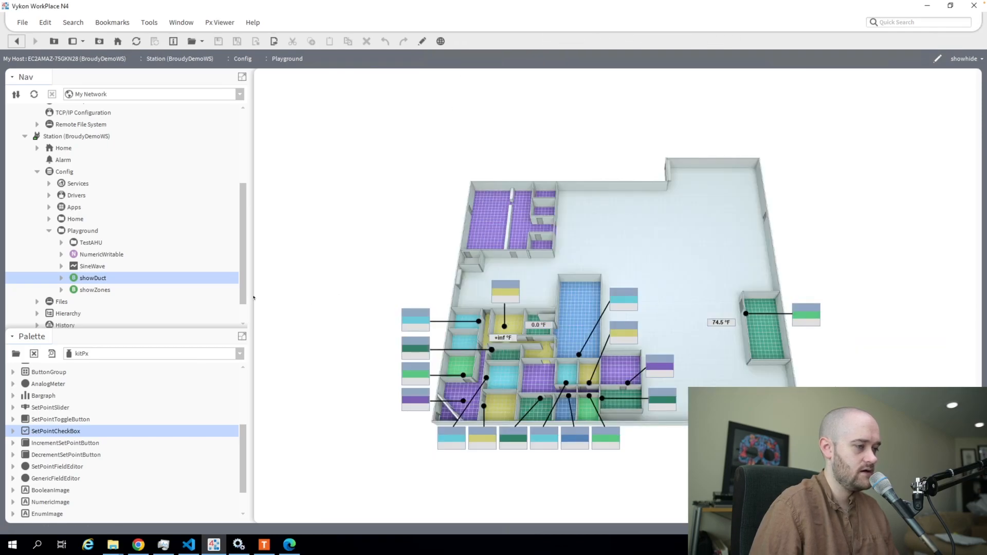
Preview the floor plan live with ductwork shown, then return to the graphics editor
{"action": "right_click", "coordinate": [93, 278]}
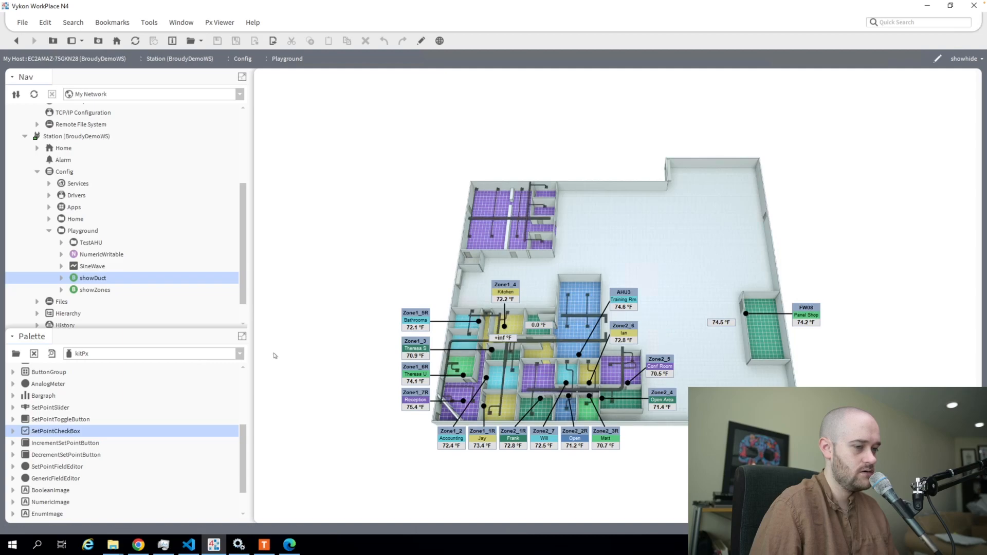
{"action": "mouse_move", "coordinate": [89, 263]}
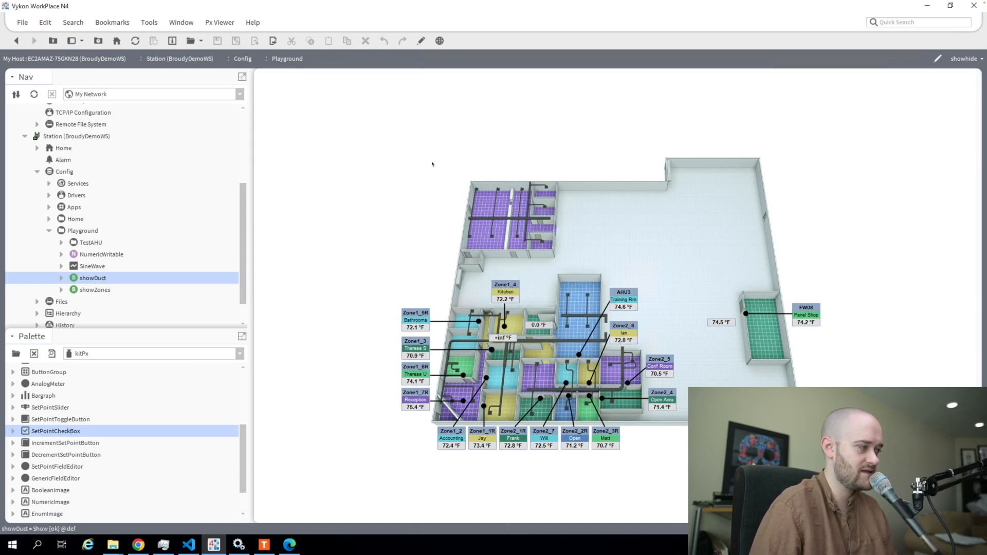
{"action": "left_click", "coordinate": [421, 41]}
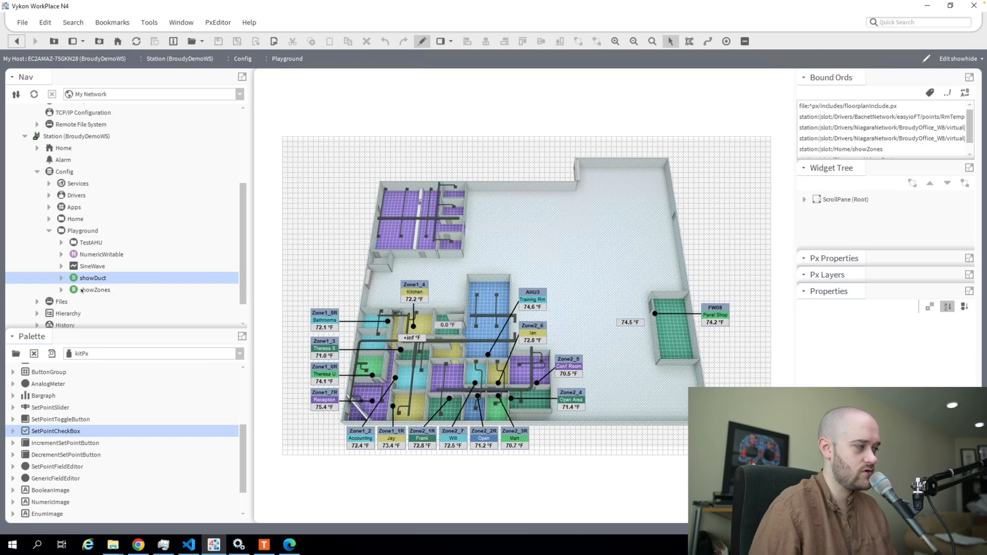
Animate the Bathrooms zone label's visible property from showZones with False Value false
{"action": "right_click", "coordinate": [93, 277]}
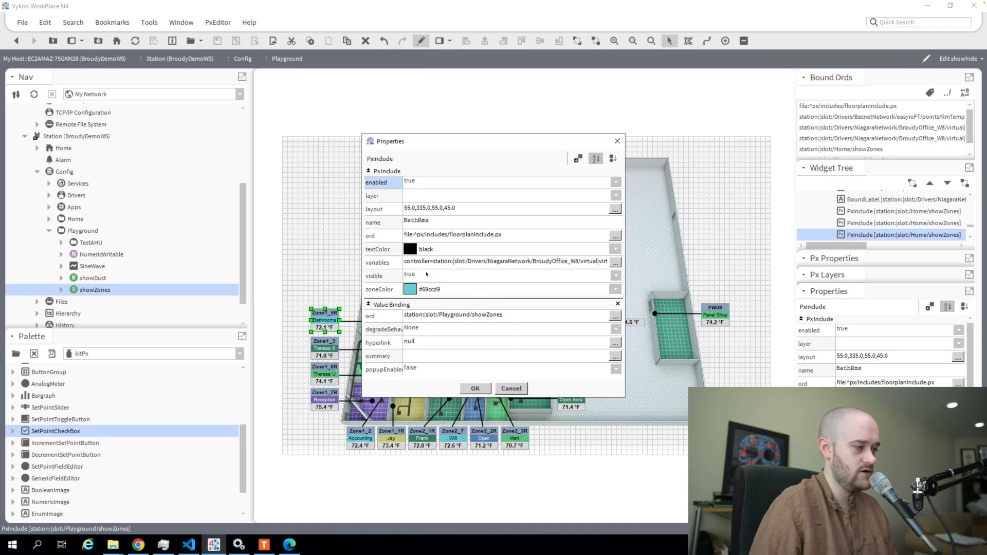
{"action": "left_click", "coordinate": [615, 276]}
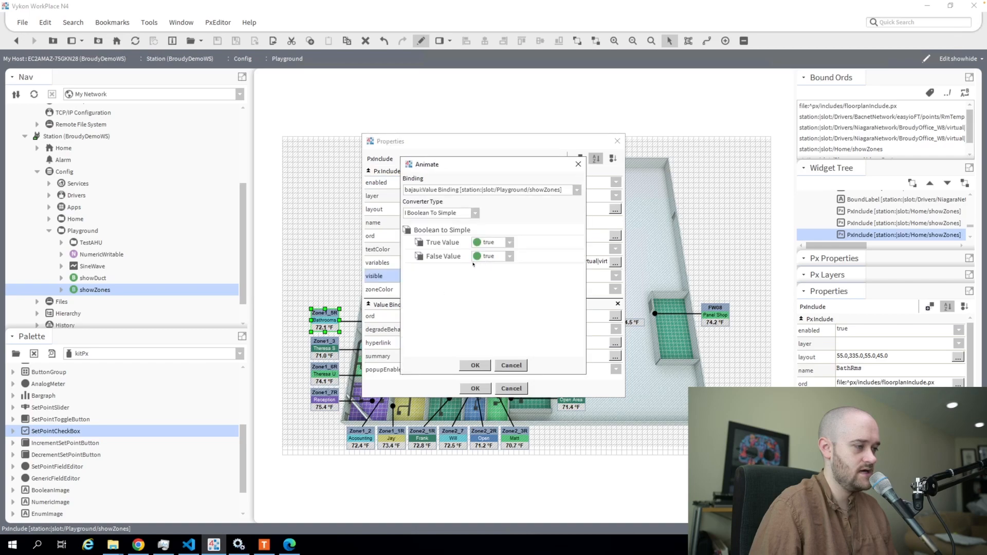
{"action": "left_click", "coordinate": [510, 256]}
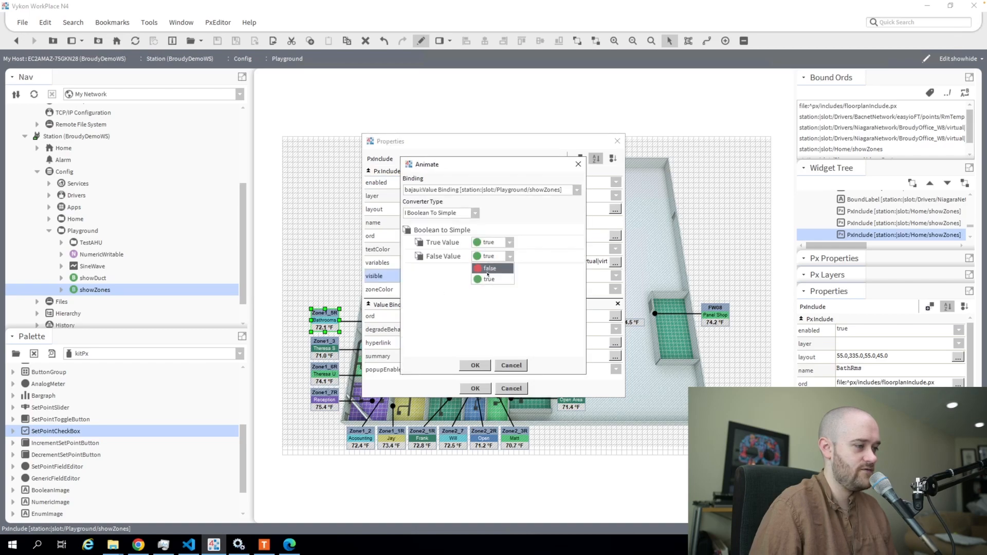
{"action": "left_click", "coordinate": [487, 268]}
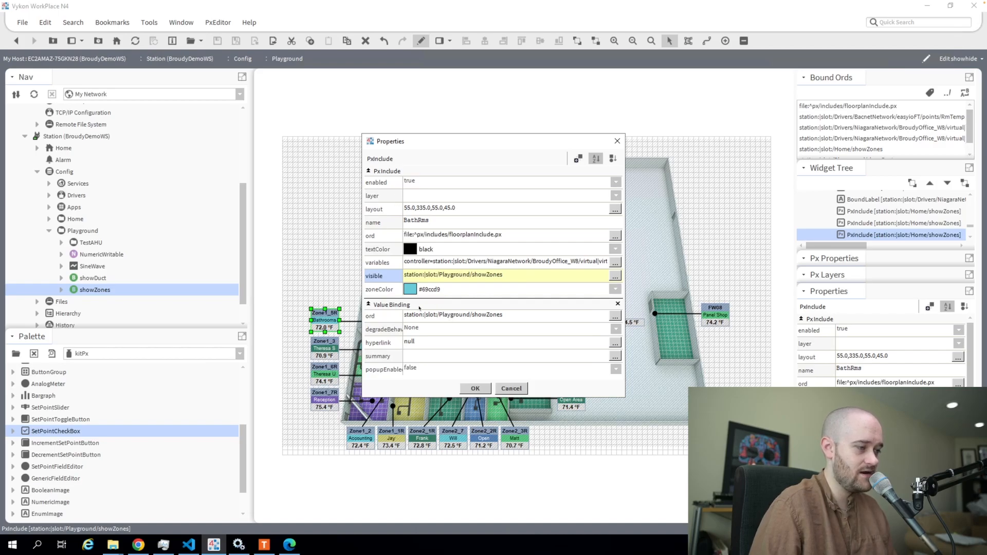
{"action": "mouse_move", "coordinate": [485, 346]}
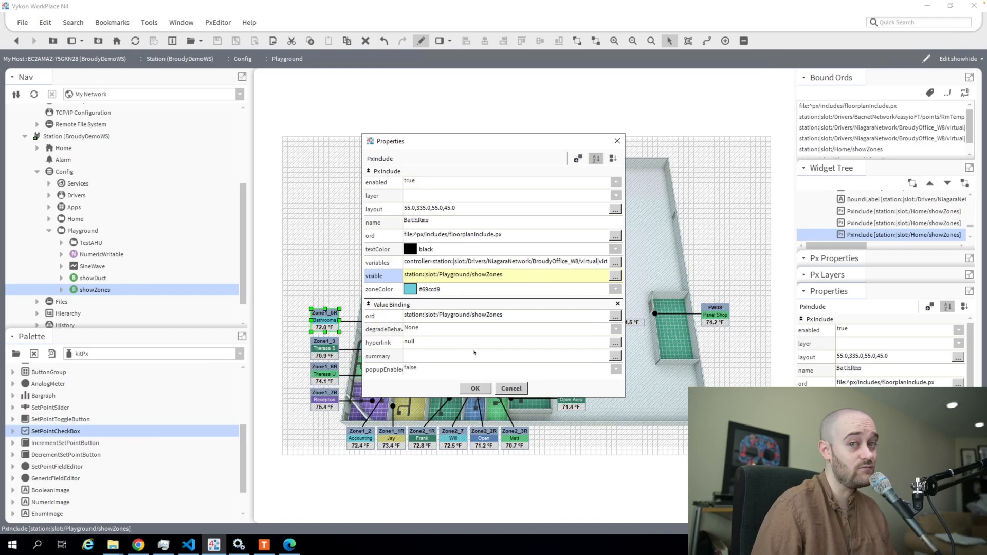
{"action": "left_click", "coordinate": [475, 388]}
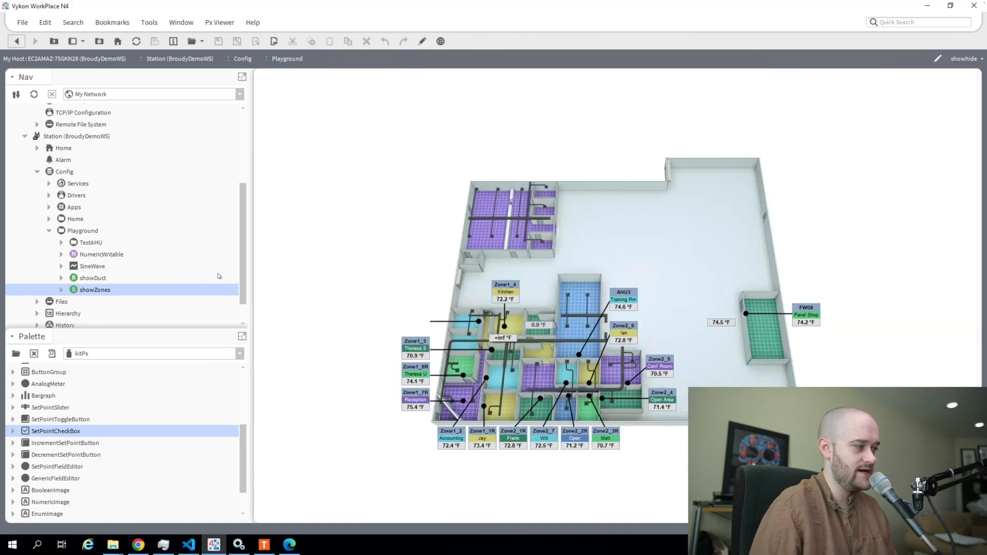
Set the showZones point so the Bathrooms zone label reappears on the floor plan
{"action": "right_click", "coordinate": [94, 290]}
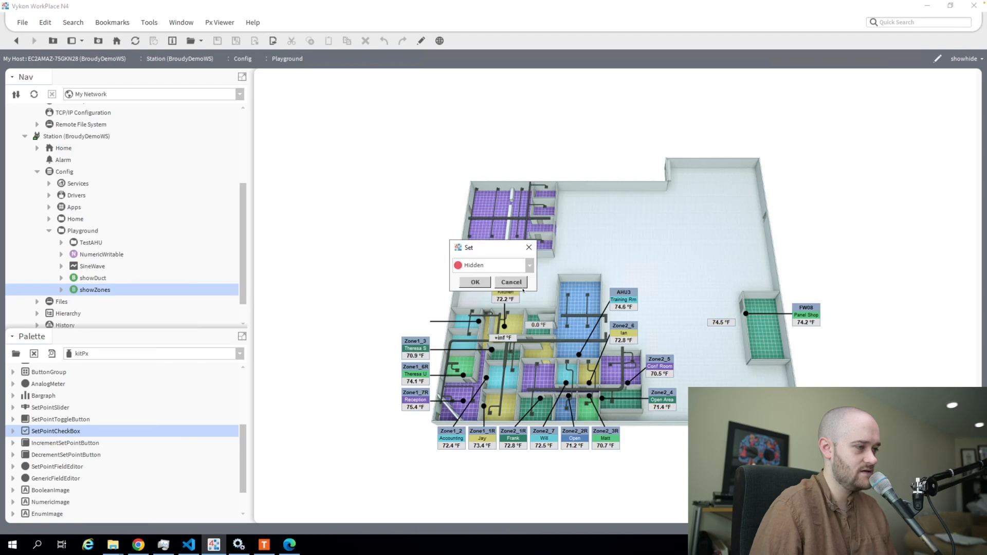
{"action": "left_click", "coordinate": [511, 282]}
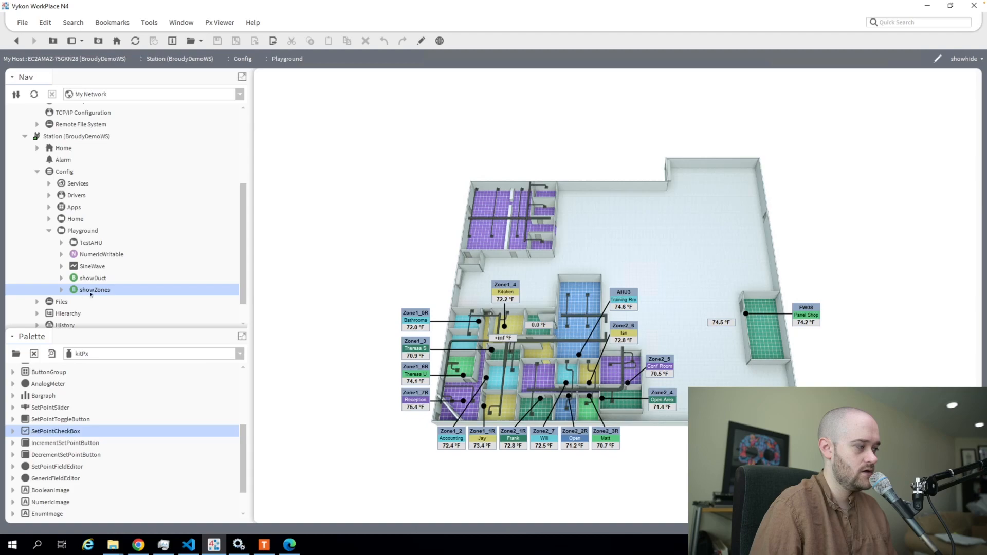
{"action": "right_click", "coordinate": [94, 290]}
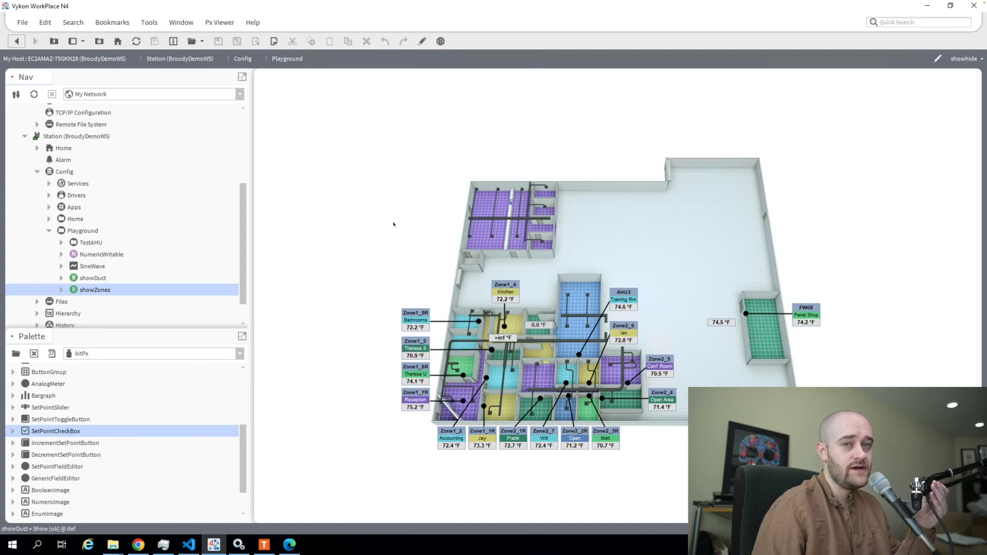
{"action": "mouse_move", "coordinate": [377, 229]}
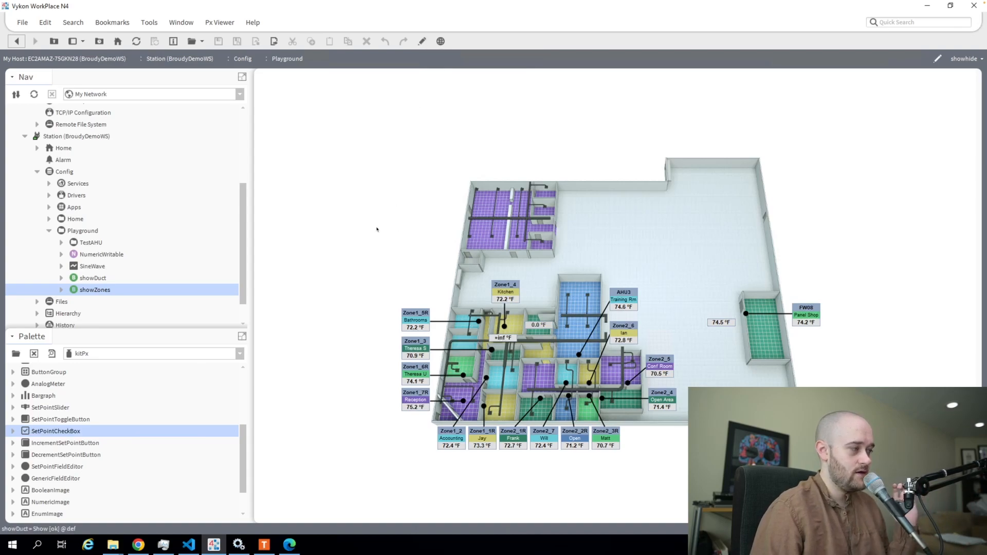
{"action": "mouse_move", "coordinate": [114, 304]}
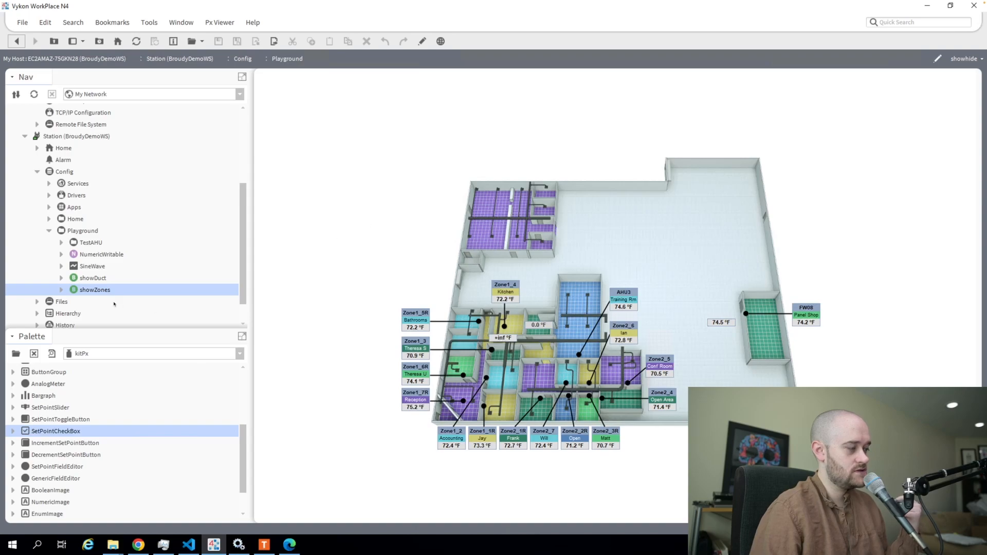
Set showZones to Hidden, then back to Show, hiding and restoring the zone labels
{"action": "right_click", "coordinate": [94, 290]}
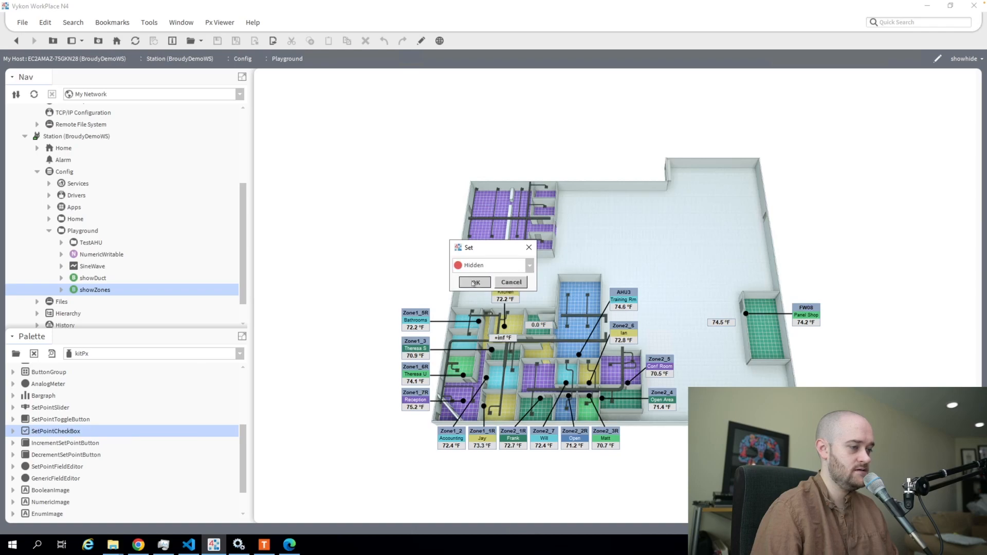
{"action": "left_click", "coordinate": [475, 282]}
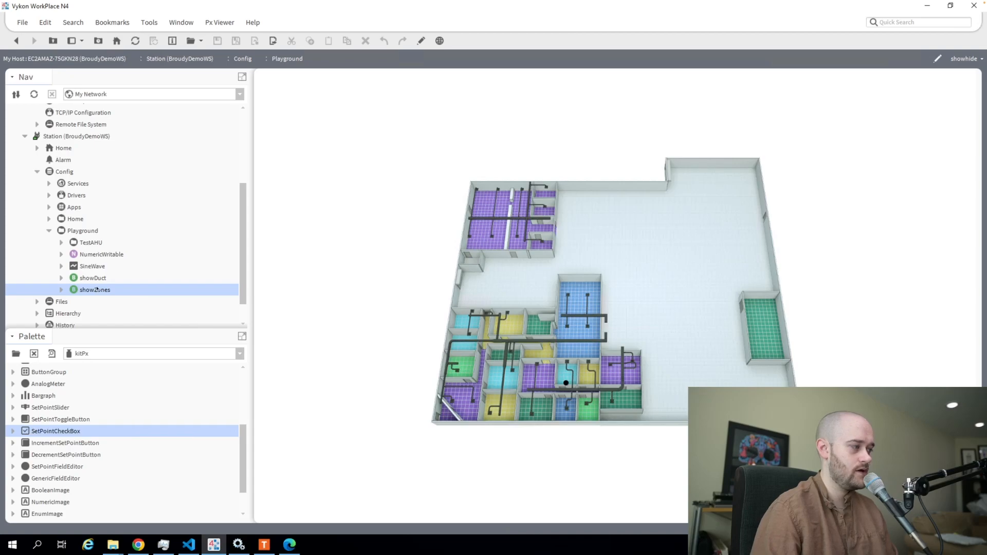
{"action": "right_click", "coordinate": [95, 290]}
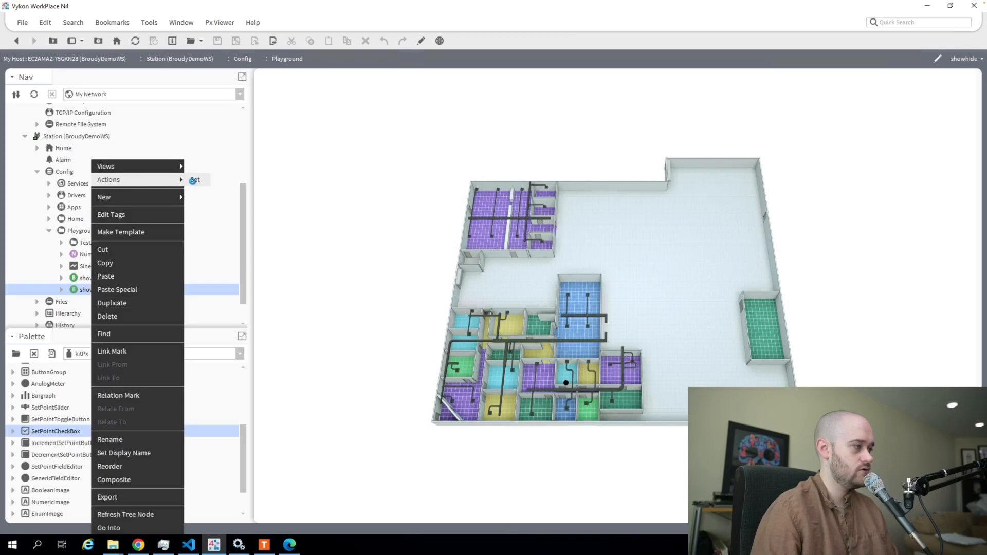
{"action": "left_click", "coordinate": [195, 179]}
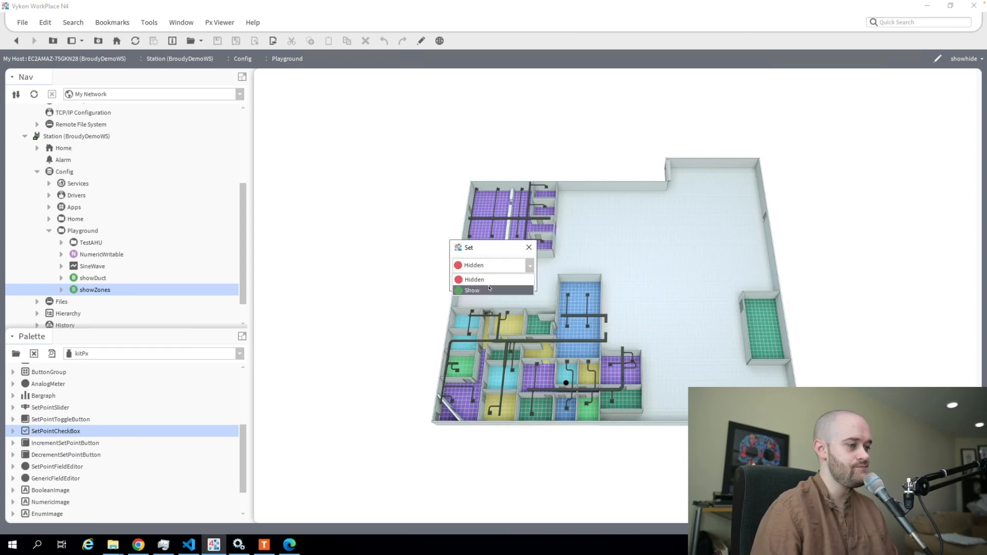
{"action": "left_click", "coordinate": [472, 290]}
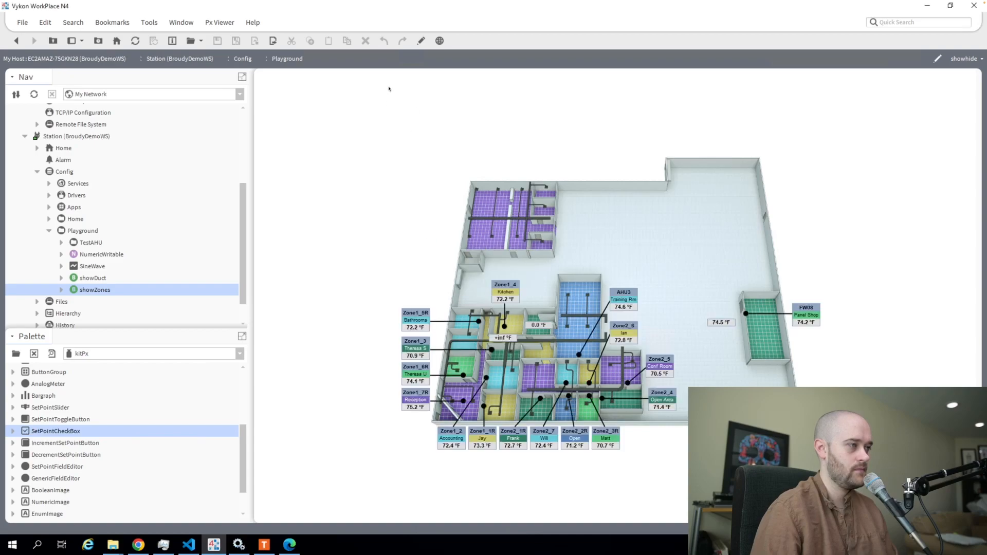
{"action": "mouse_move", "coordinate": [414, 51]}
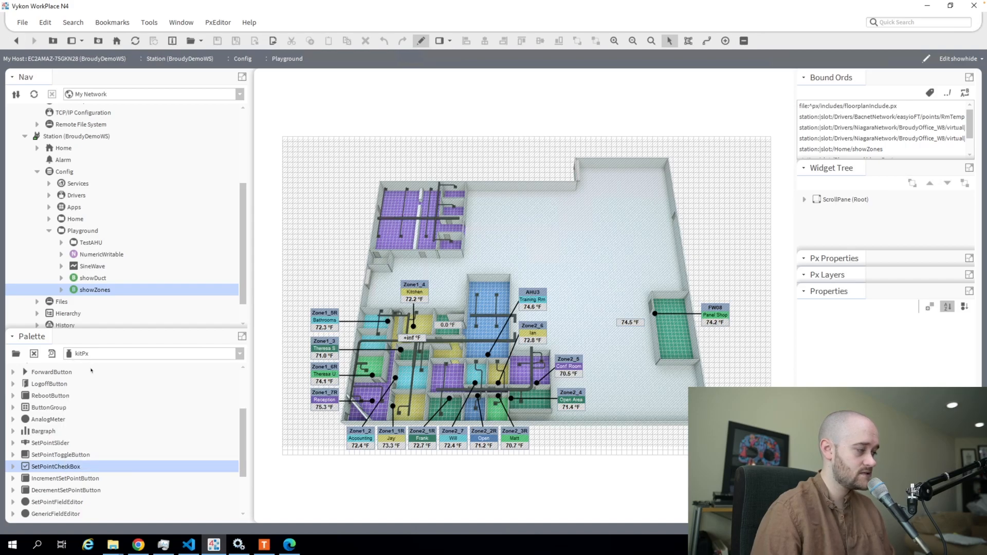
{"action": "mouse_move", "coordinate": [35, 468]}
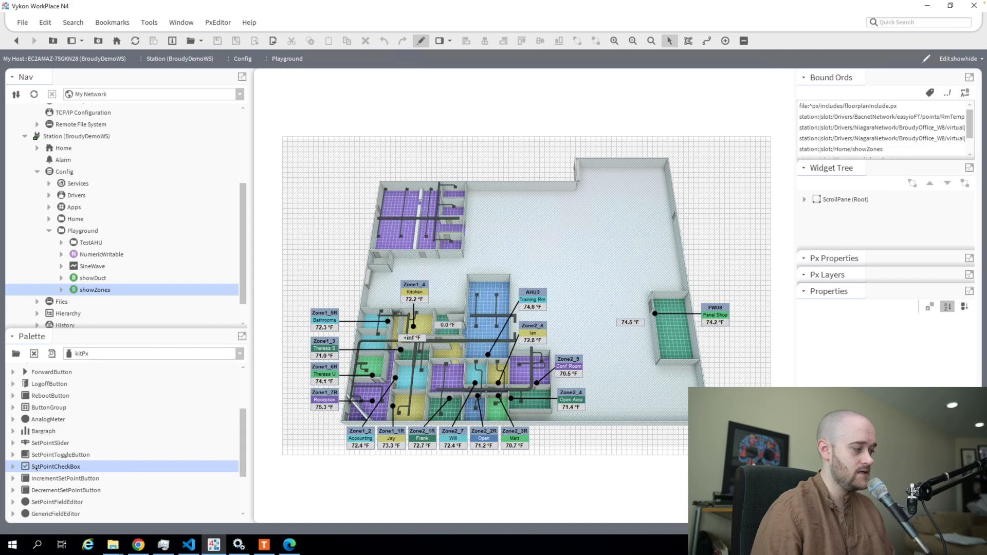
Place a SetPointCheckBox bound to showDuct with the text 'Show Ductwork' above the plan
{"action": "left_click_drag", "start_coordinate": [54, 466], "coordinate": [350, 162]}
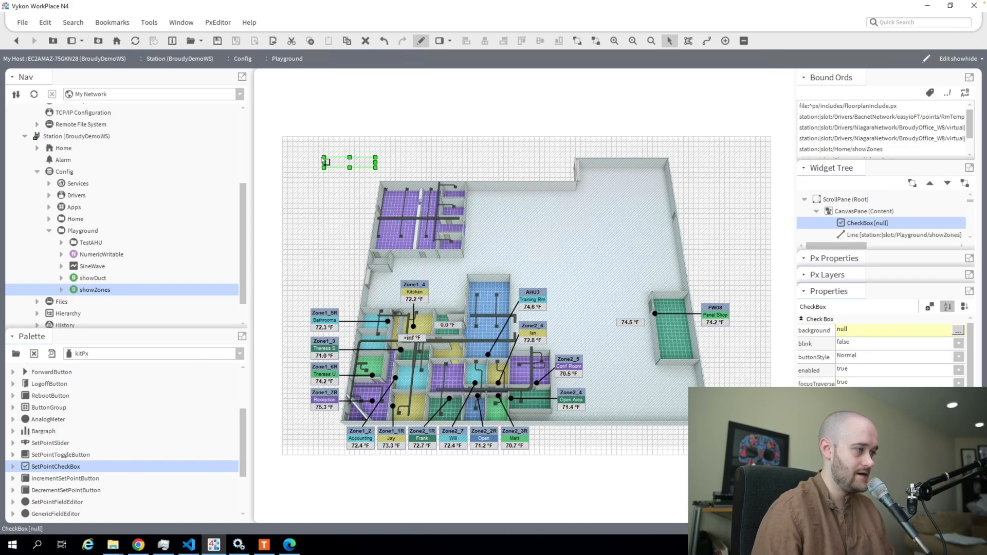
{"action": "left_click", "coordinate": [92, 278]}
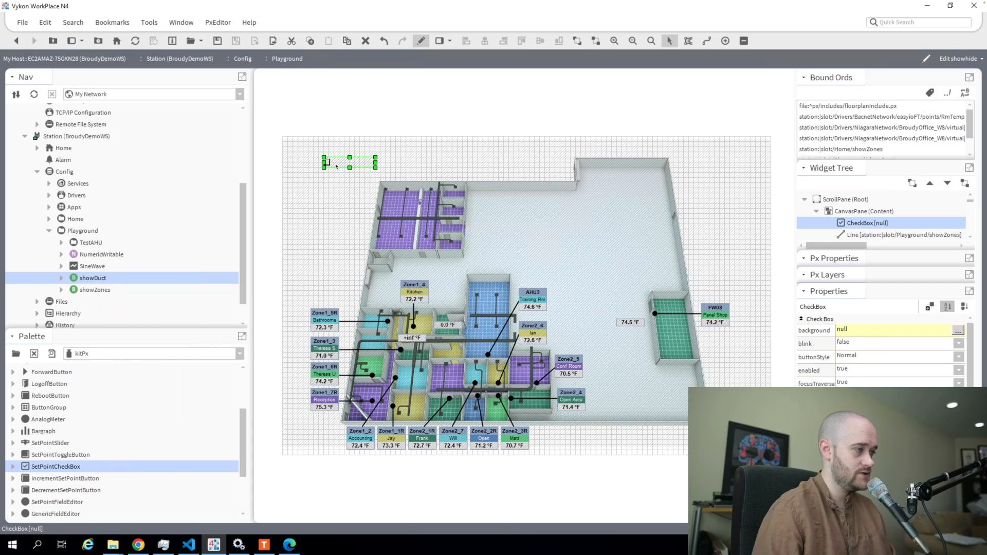
{"action": "double_click", "coordinate": [350, 164]}
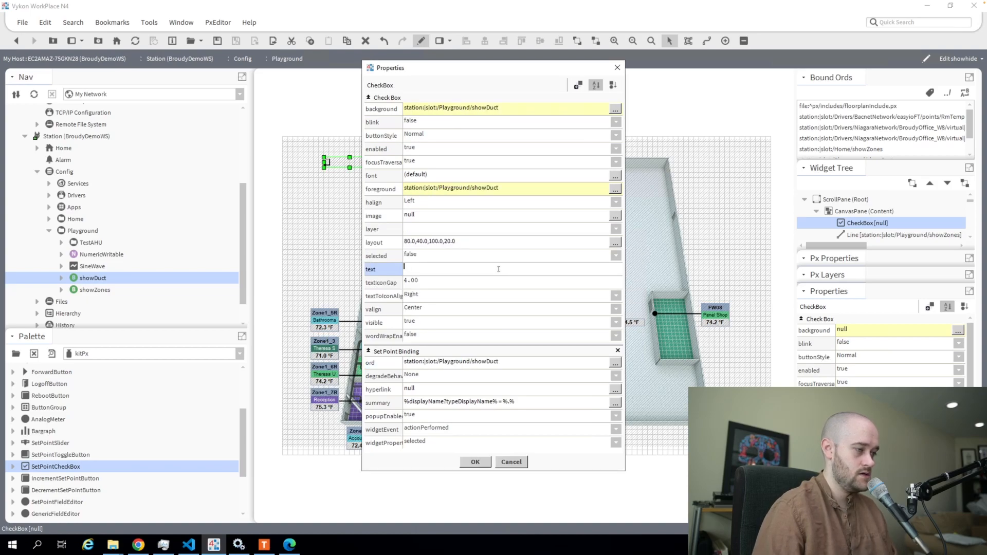
{"action": "type", "text": "Show"}
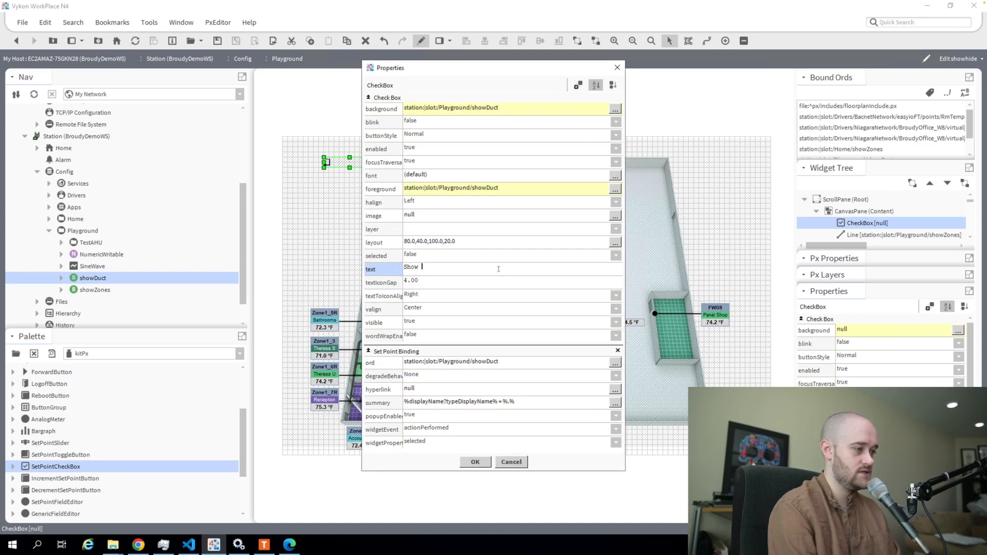
{"action": "type", "text": "Ductwork"}
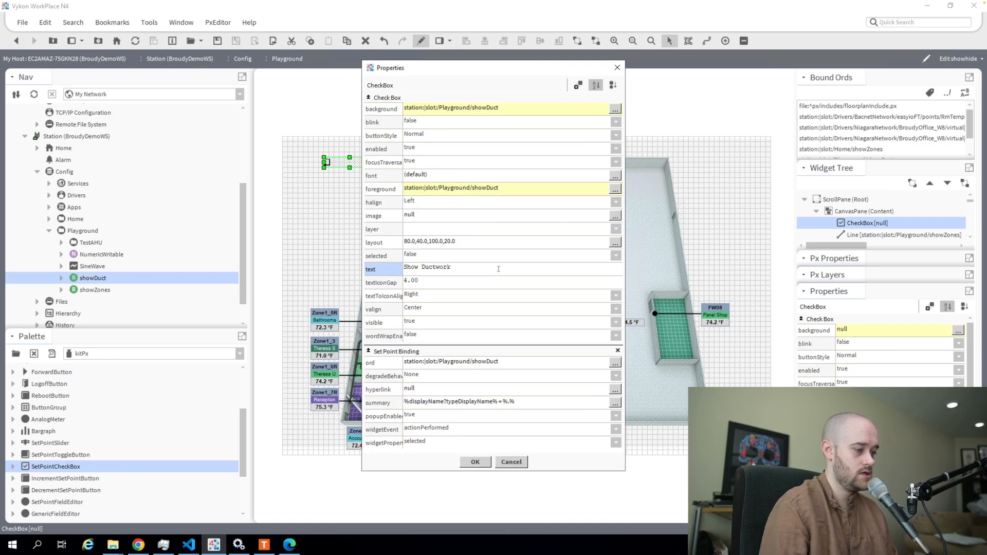
{"action": "left_click", "coordinate": [475, 462]}
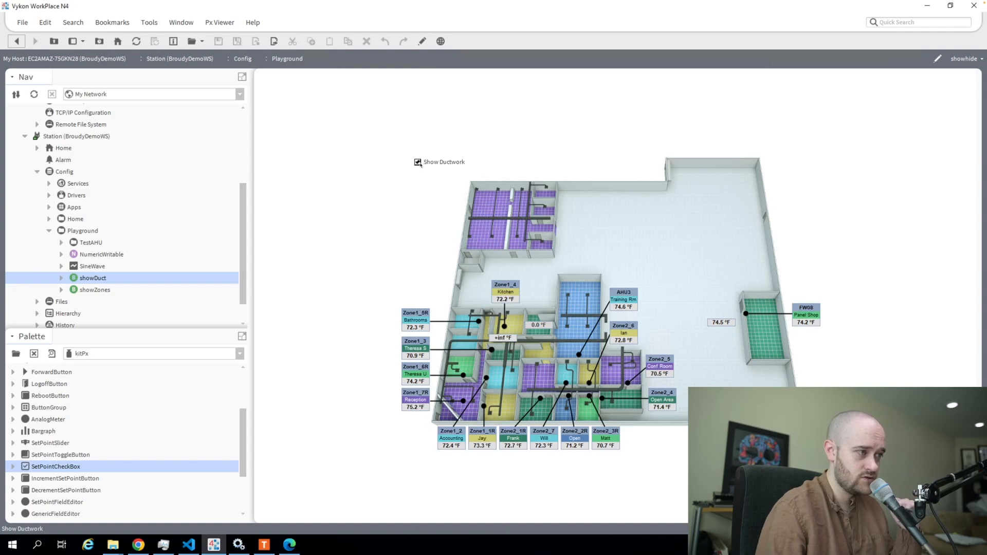
{"action": "left_click", "coordinate": [418, 162]}
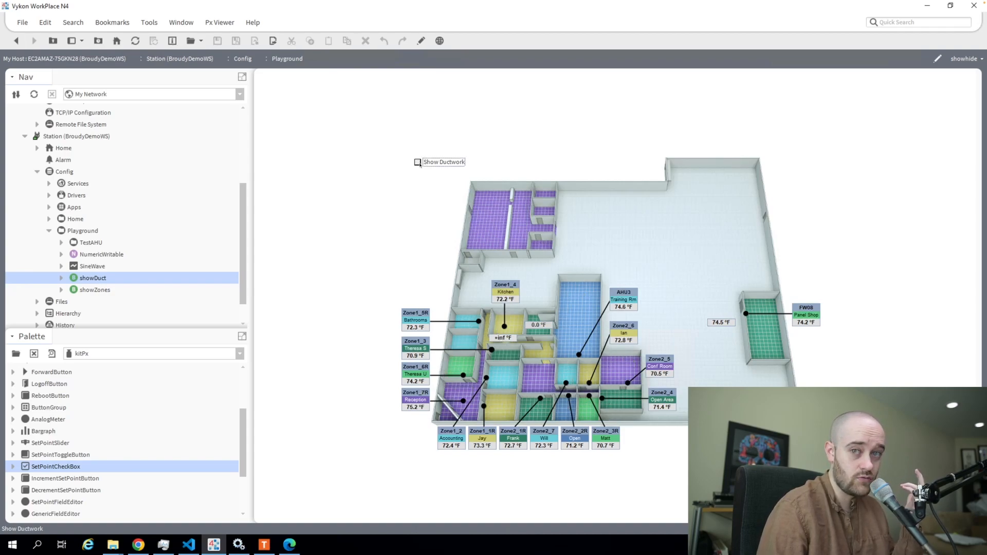
{"action": "left_click", "coordinate": [416, 162]}
{"action": "type", "text": "Show Z"}
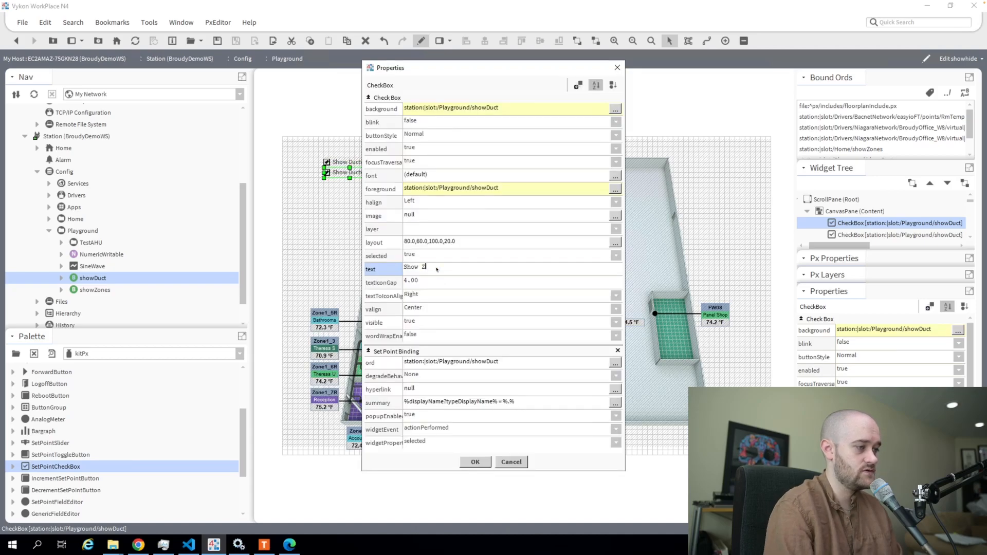
Bind the new Show Zones checkbox to the showZones point via Select Ord
{"action": "left_click", "coordinate": [615, 363]}
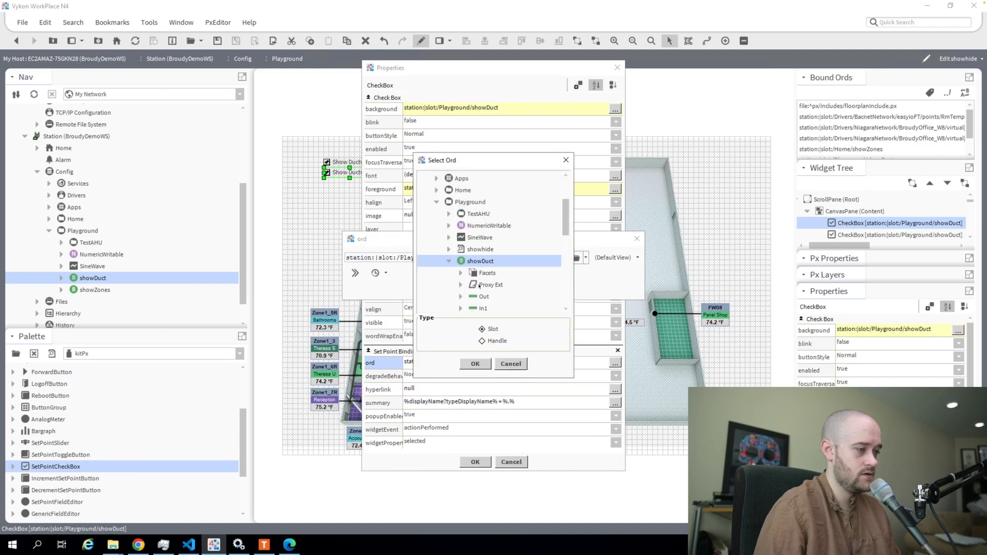
{"action": "left_click", "coordinate": [475, 363]}
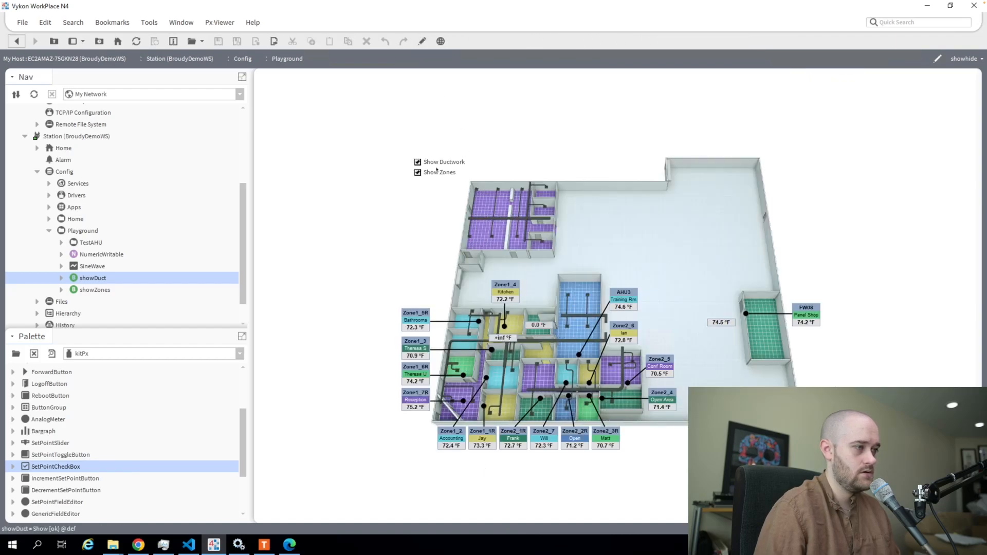
{"action": "left_click", "coordinate": [417, 171]}
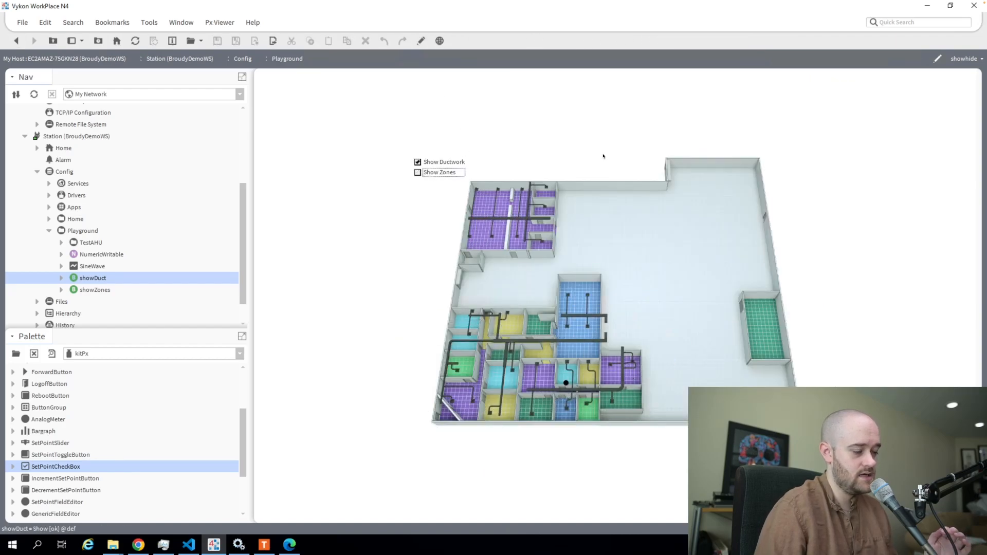
{"action": "left_click", "coordinate": [417, 172]}
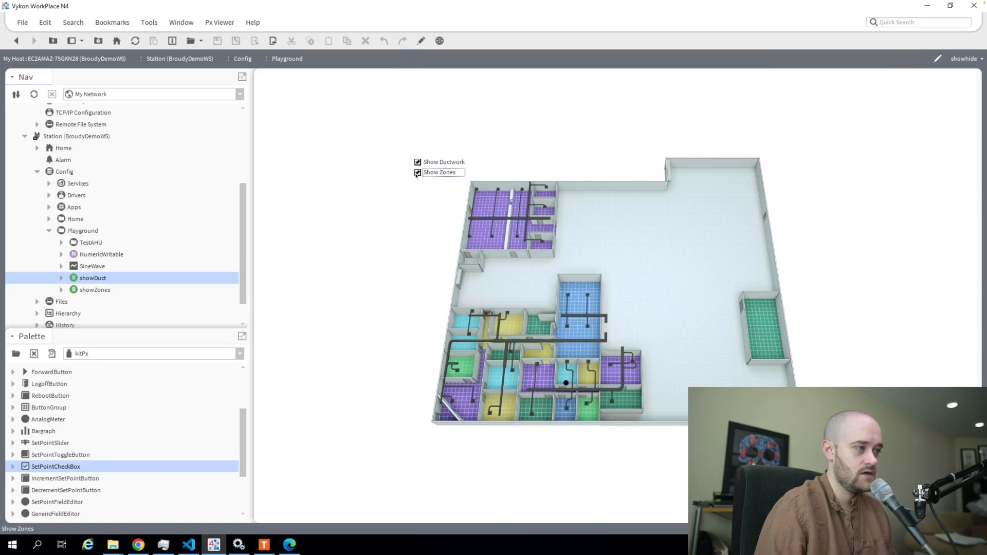
{"action": "left_click", "coordinate": [418, 172]}
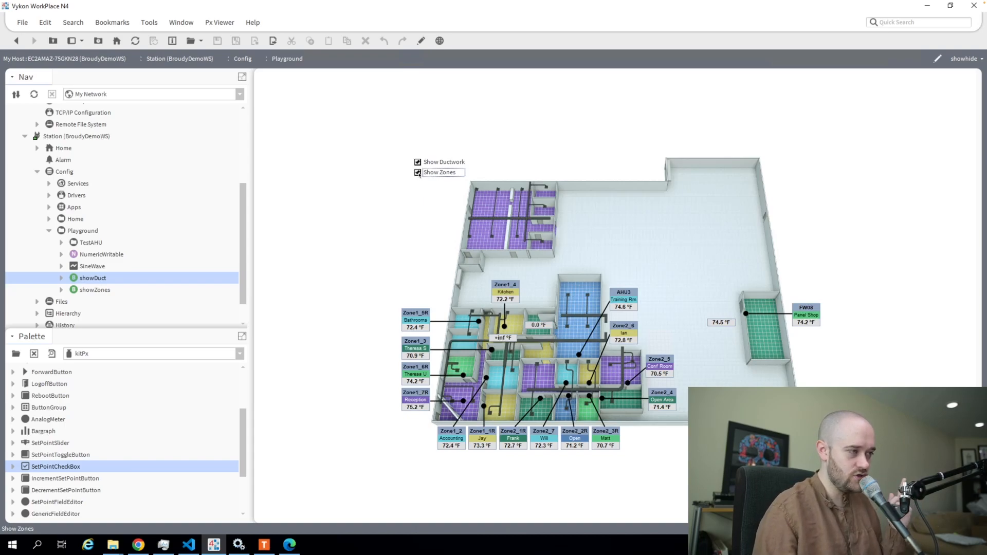
{"action": "left_click", "coordinate": [418, 172]}
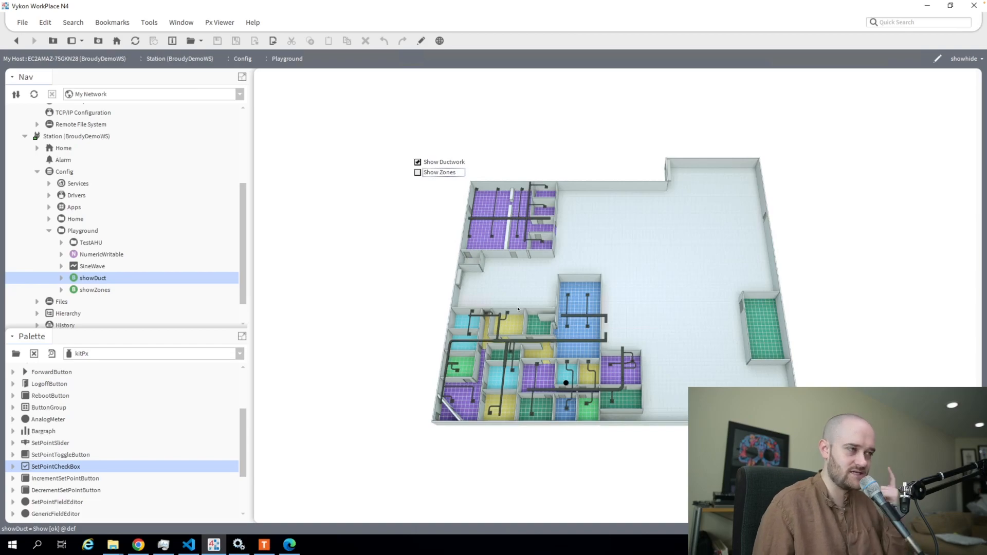
{"action": "left_click", "coordinate": [418, 171]}
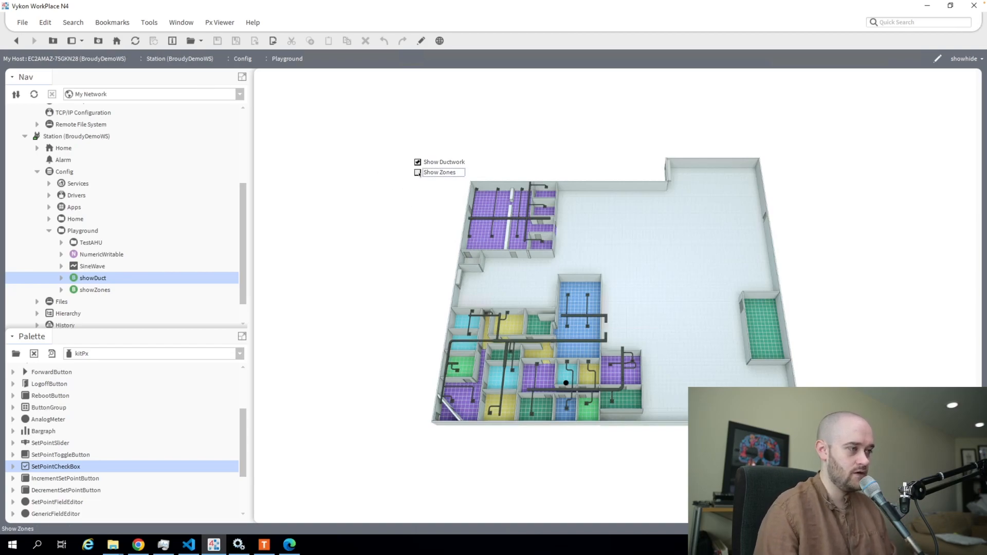
{"action": "left_click", "coordinate": [416, 172]}
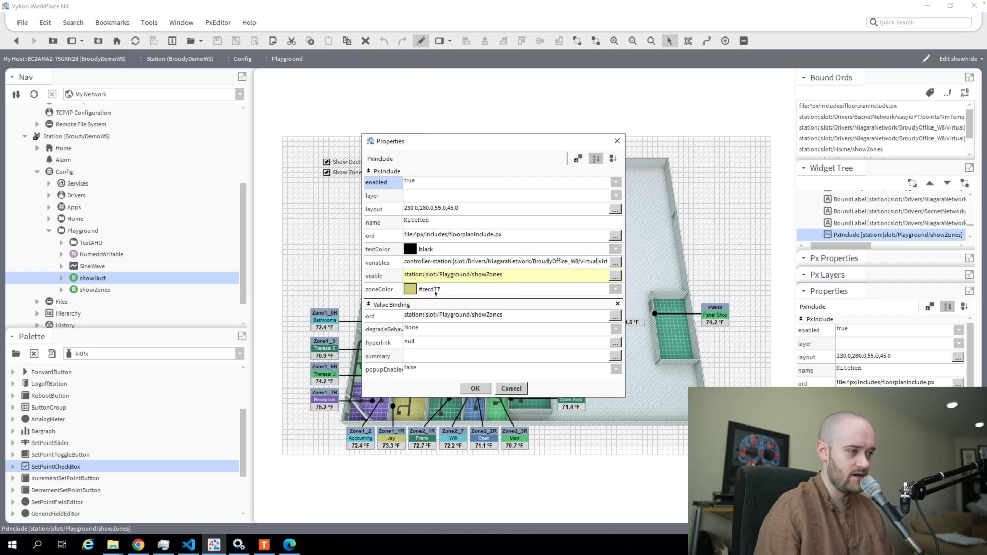
Confirm the Kitchen label's visible binding to station:|slot:/Playground/showZones
{"action": "left_click", "coordinate": [475, 388]}
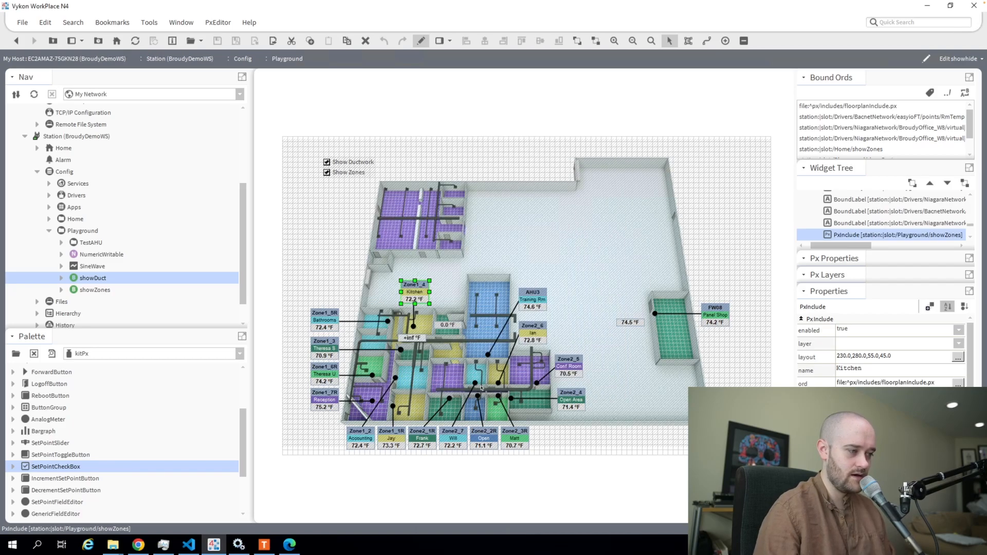